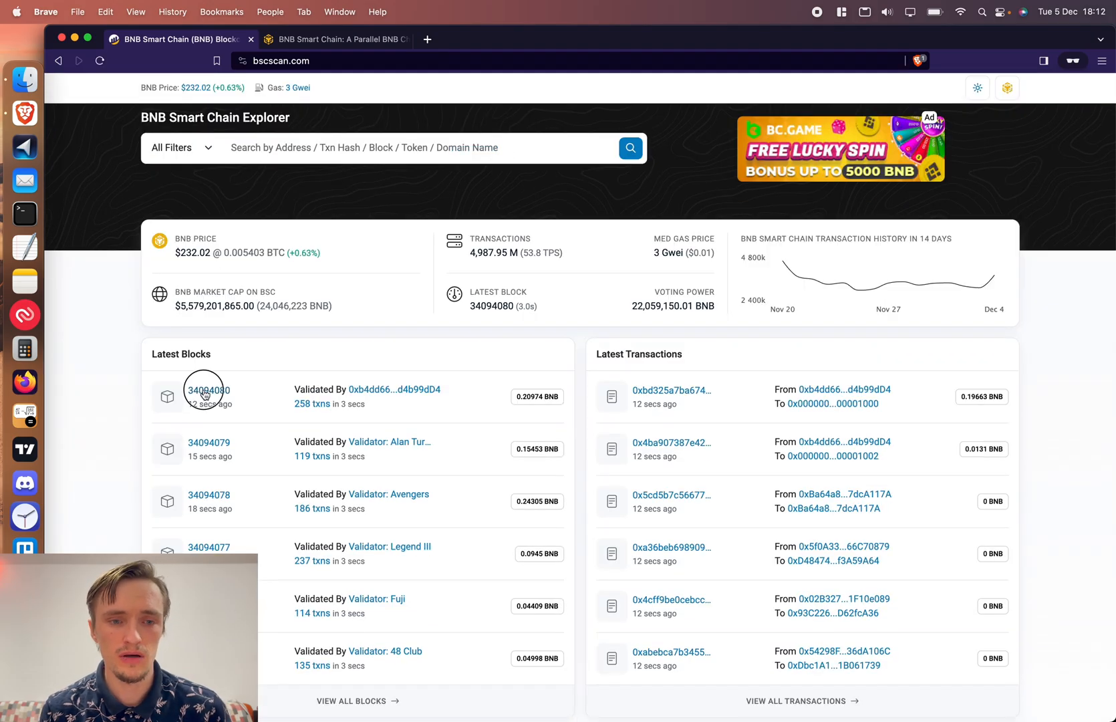
Step: Go to block 34094080's overview showing its 258 transactions, validator, reward and gas used
scroll(down, 3)
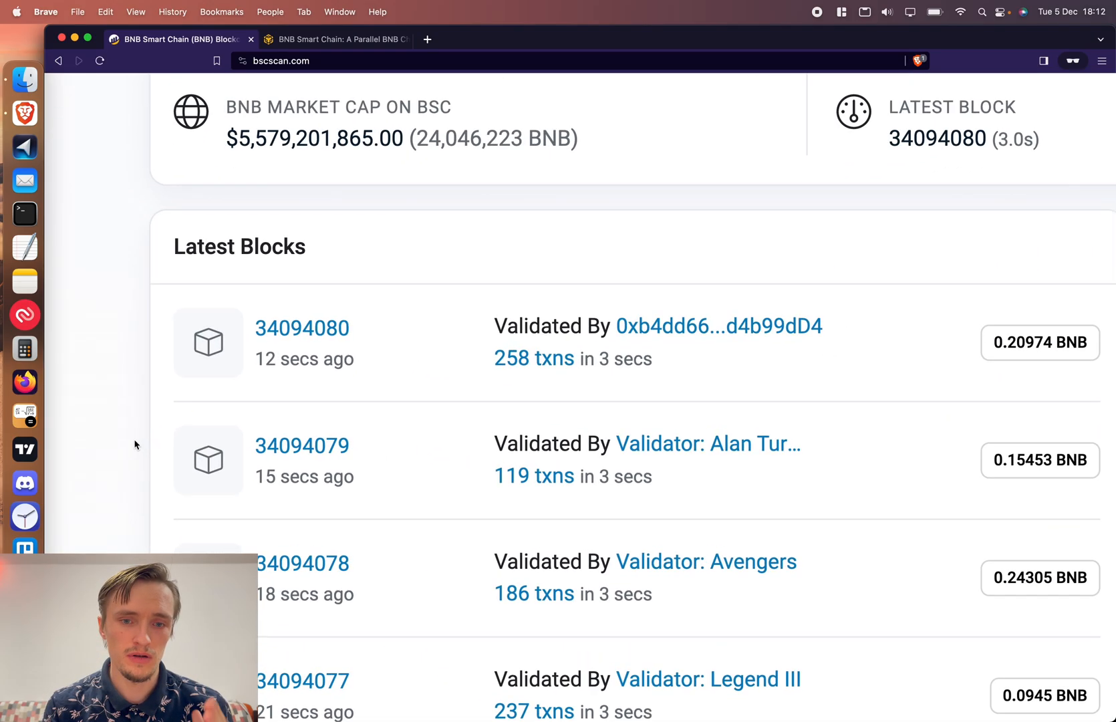
scroll(down, 3)
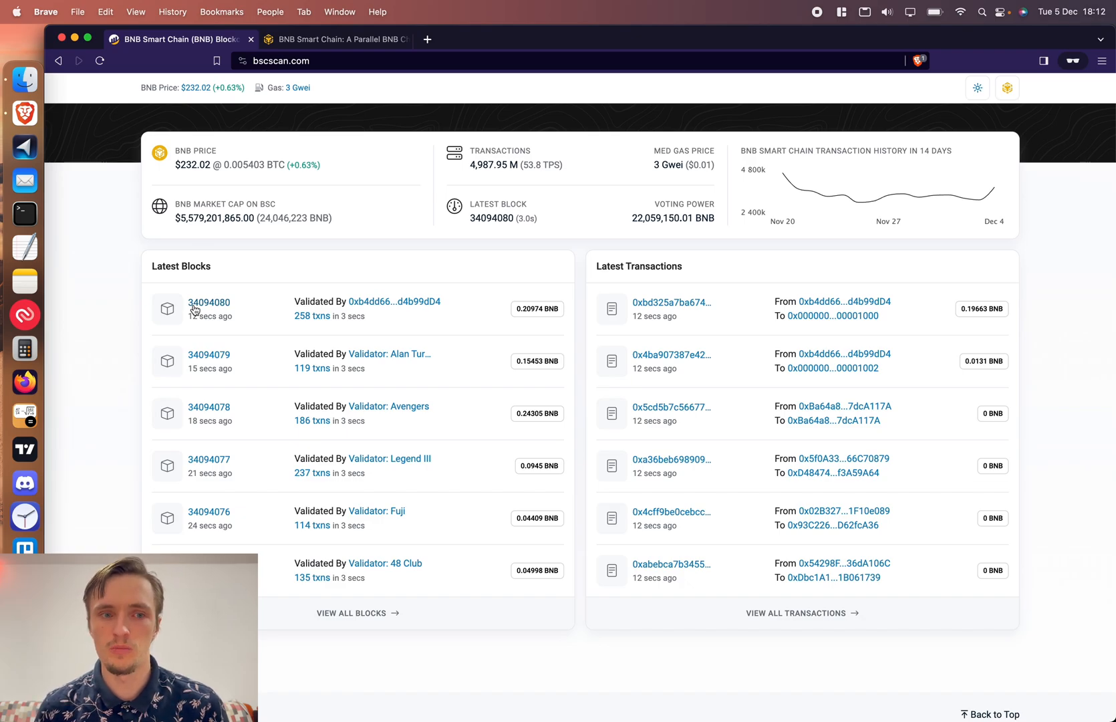
click(209, 302)
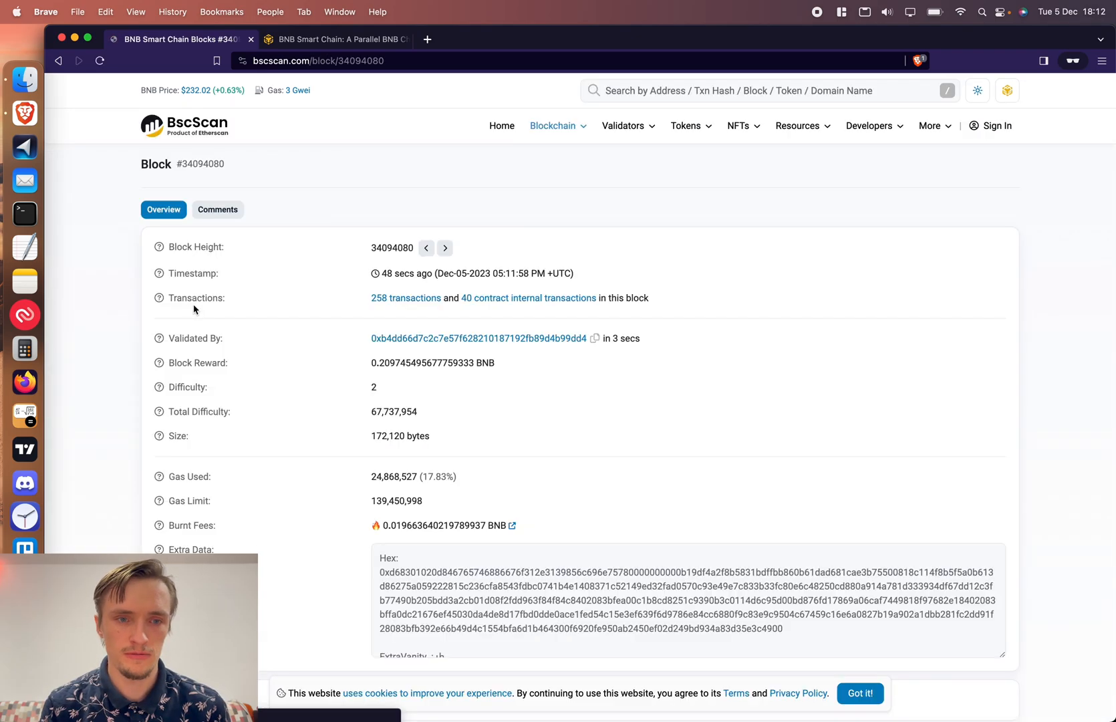
scroll(down, 3)
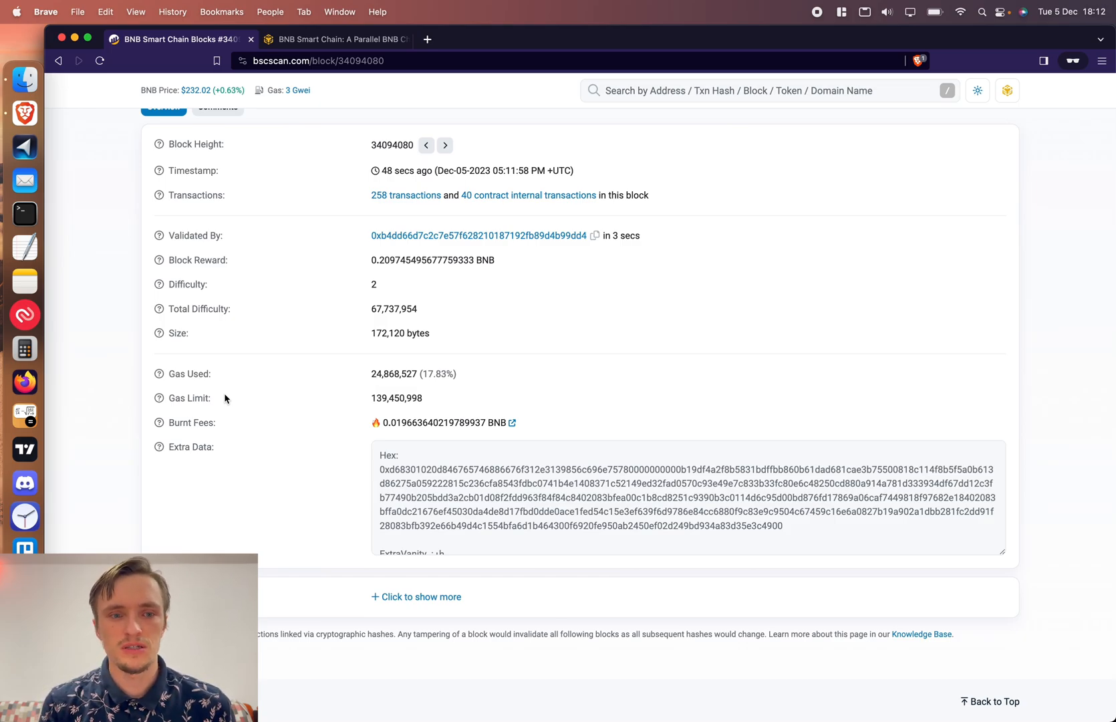
mouse_move(462, 166)
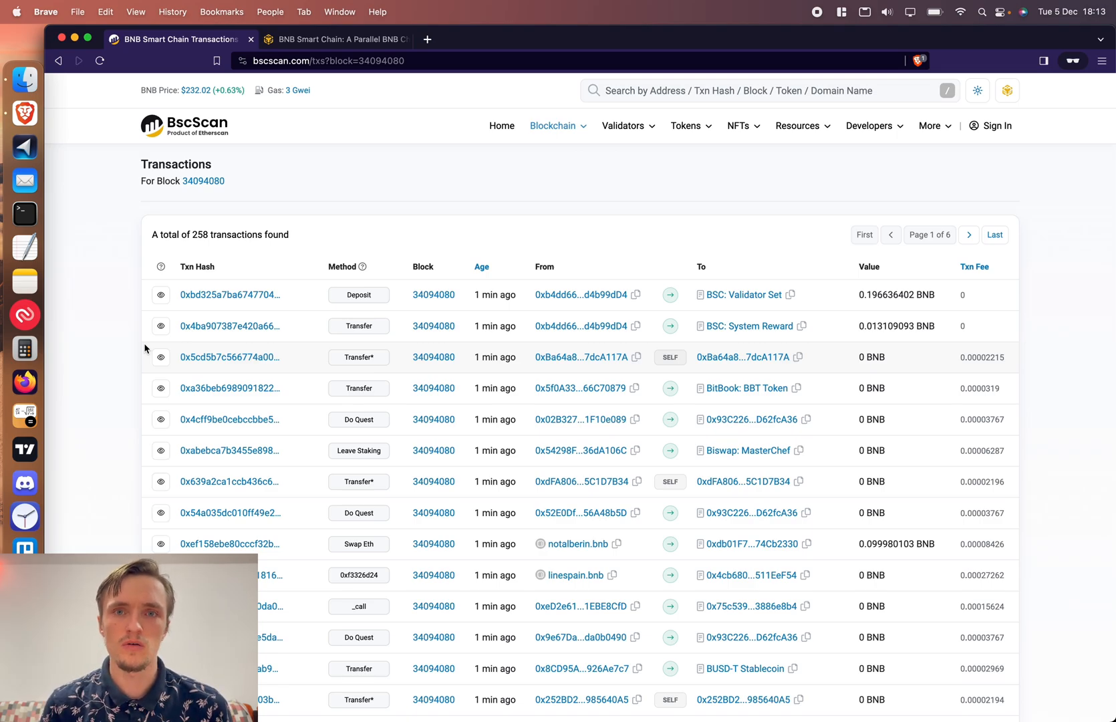
Step: Scroll down block 34094080's transaction list to the Multicall rows sent to PancakeSwap: Smart Router V3
scroll(down, 3)
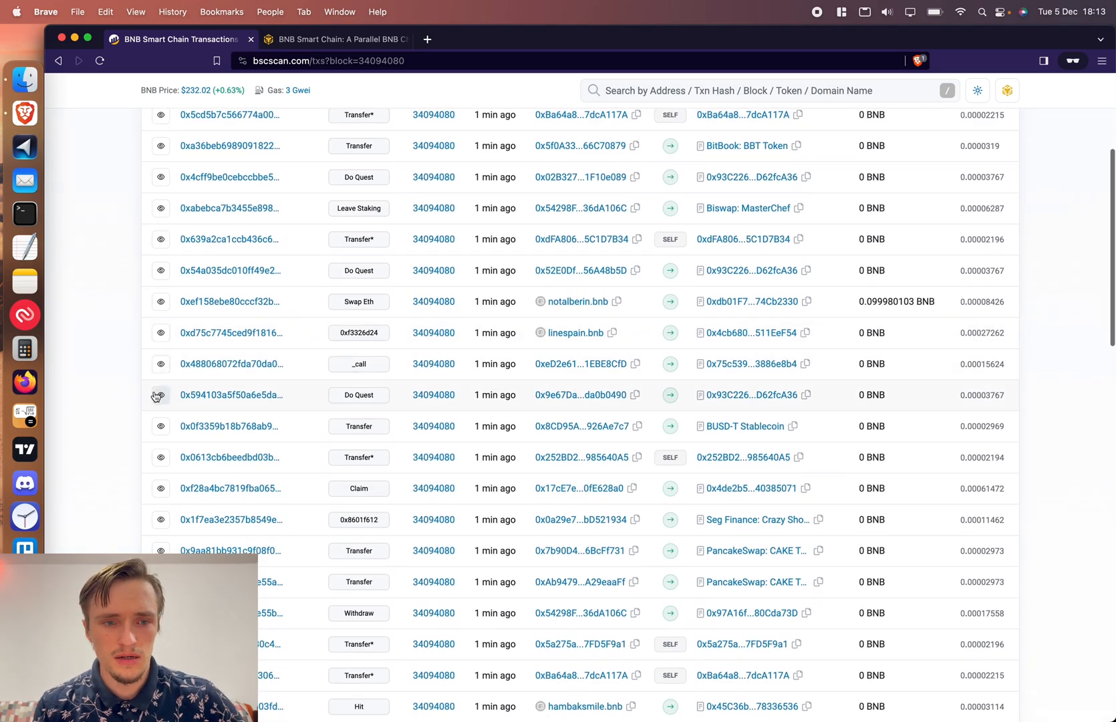
scroll(down, 3)
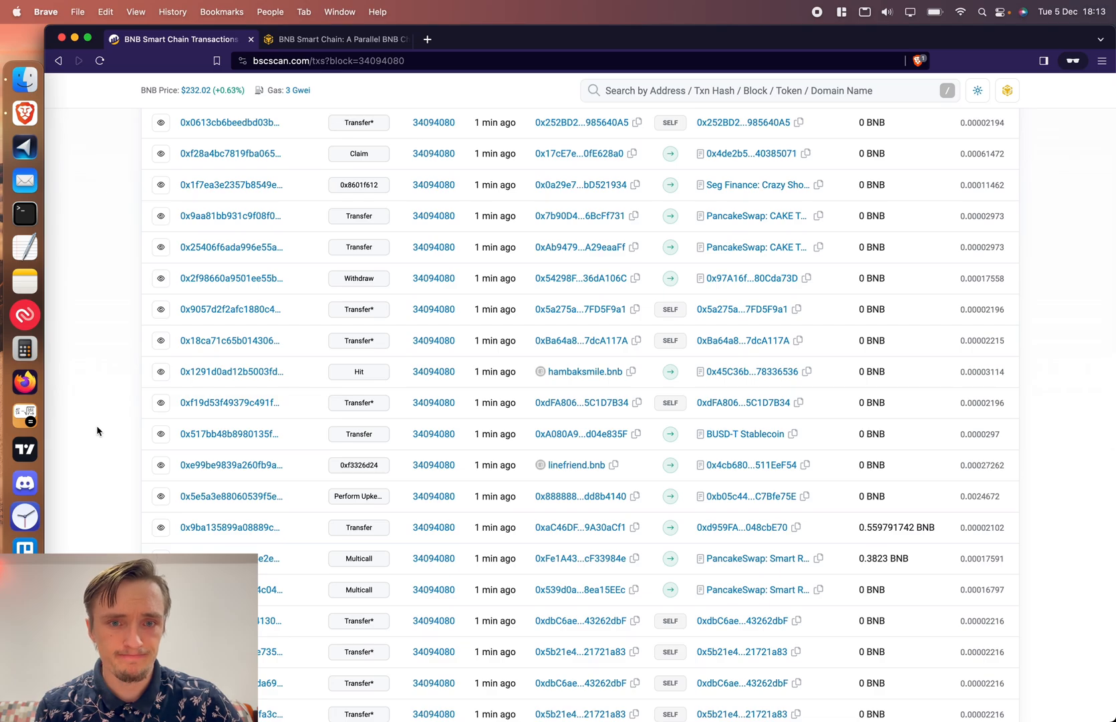
scroll(down, 3)
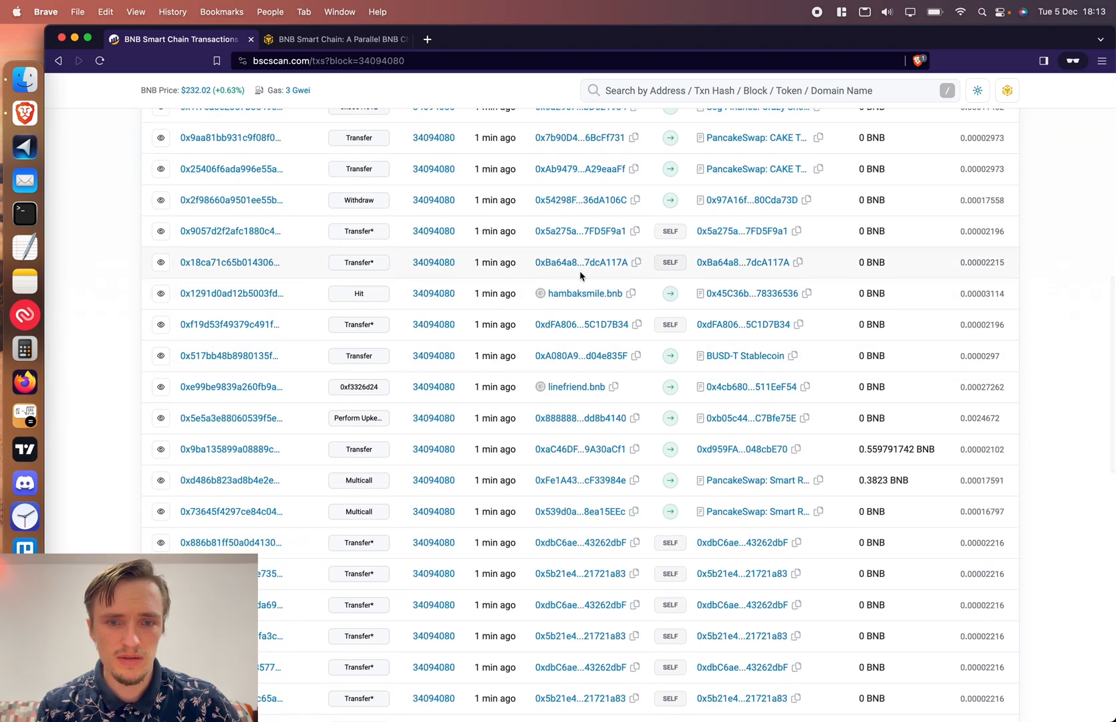
scroll(down, 3)
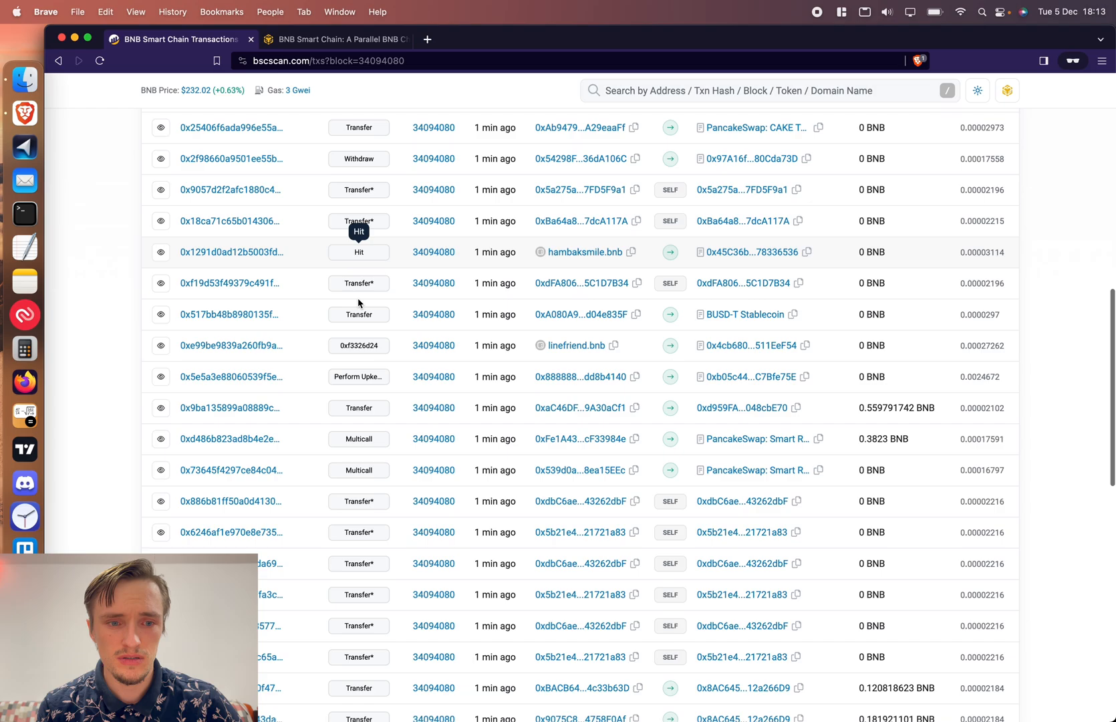
scroll(down, 3)
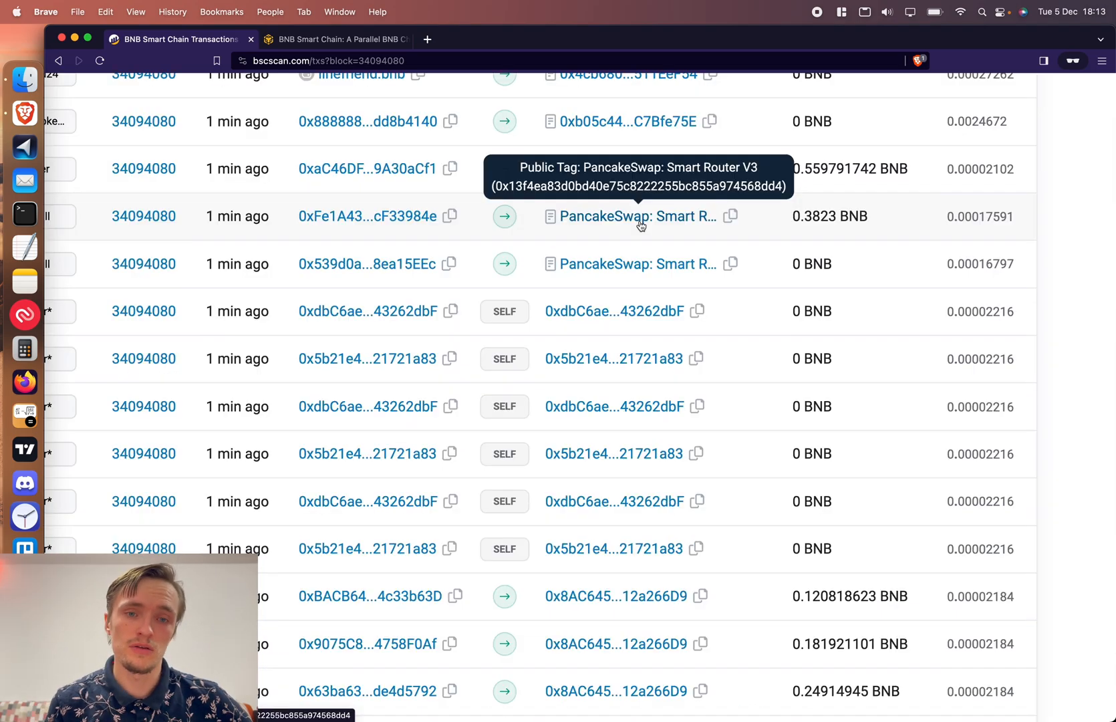
scroll(down, 3)
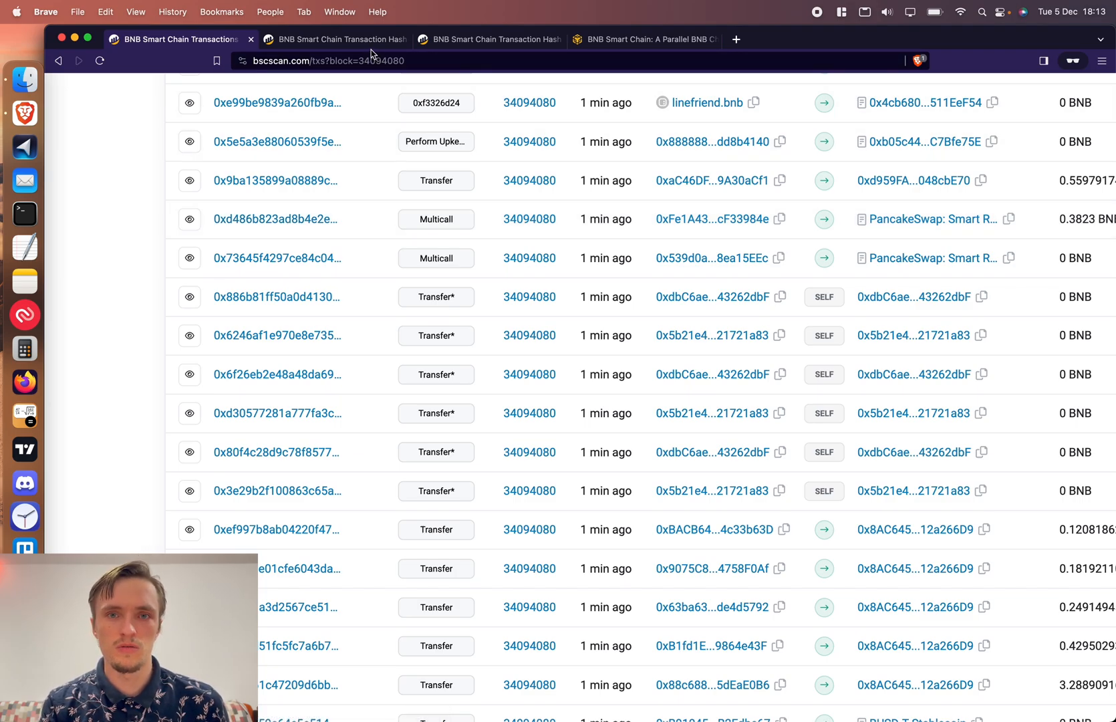
Step: Expand the ORDIEAGLE-for-WBNB Multicall transaction's extra details and decode its input data
click(278, 258)
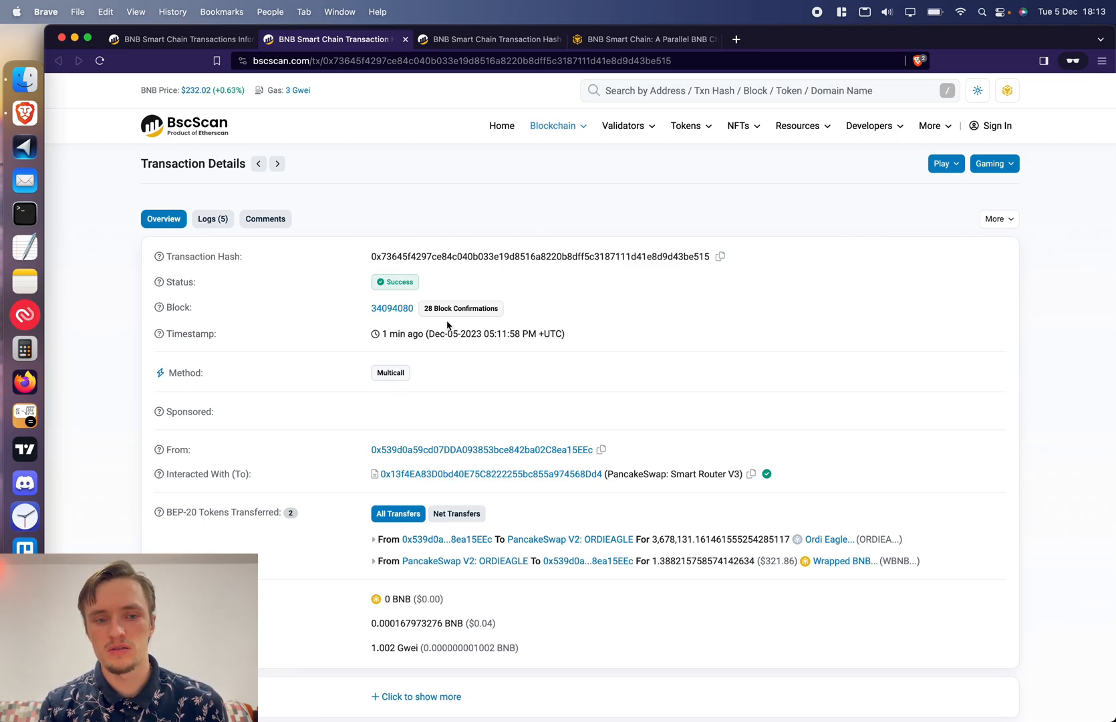
scroll(down, 3)
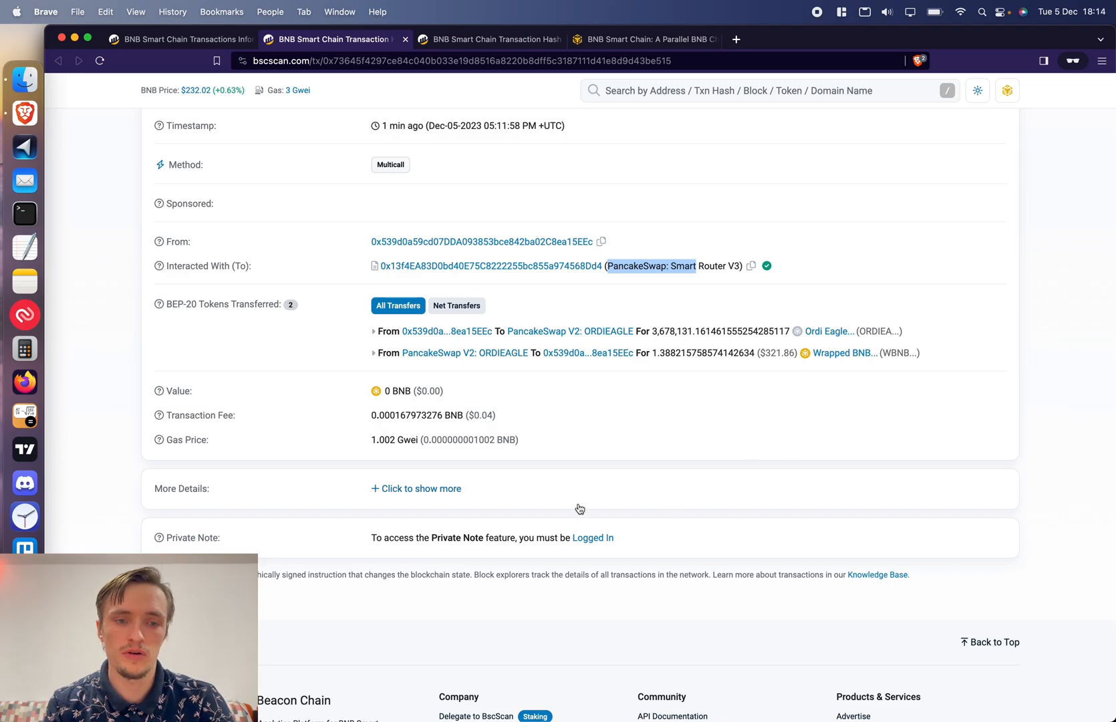
click(421, 488)
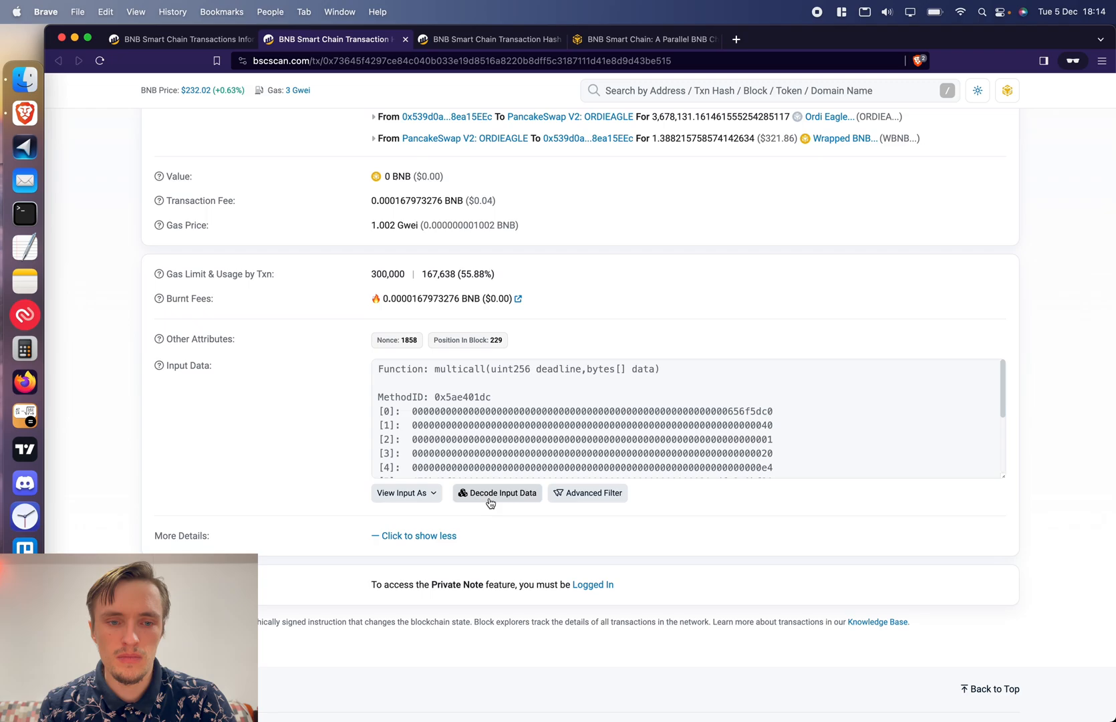
click(498, 493)
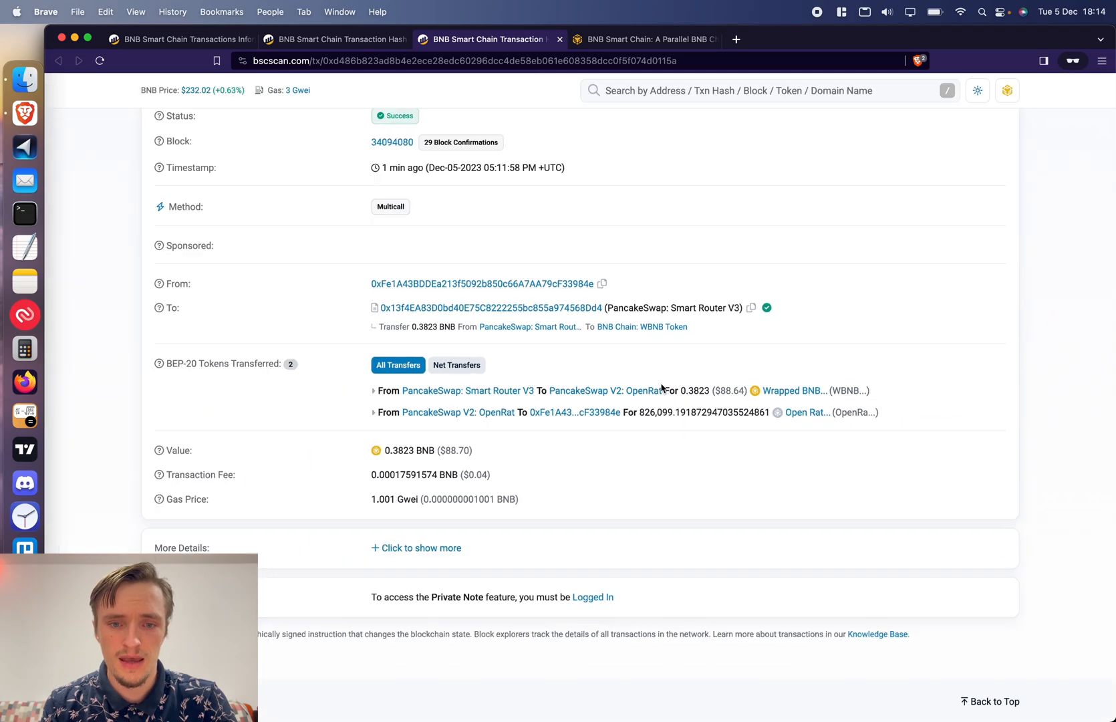
Step: Scroll through the 0.3823 BNB-to-OpenRat Multicall transfers, then navigate this tab toward li.fi
scroll(down, 3)
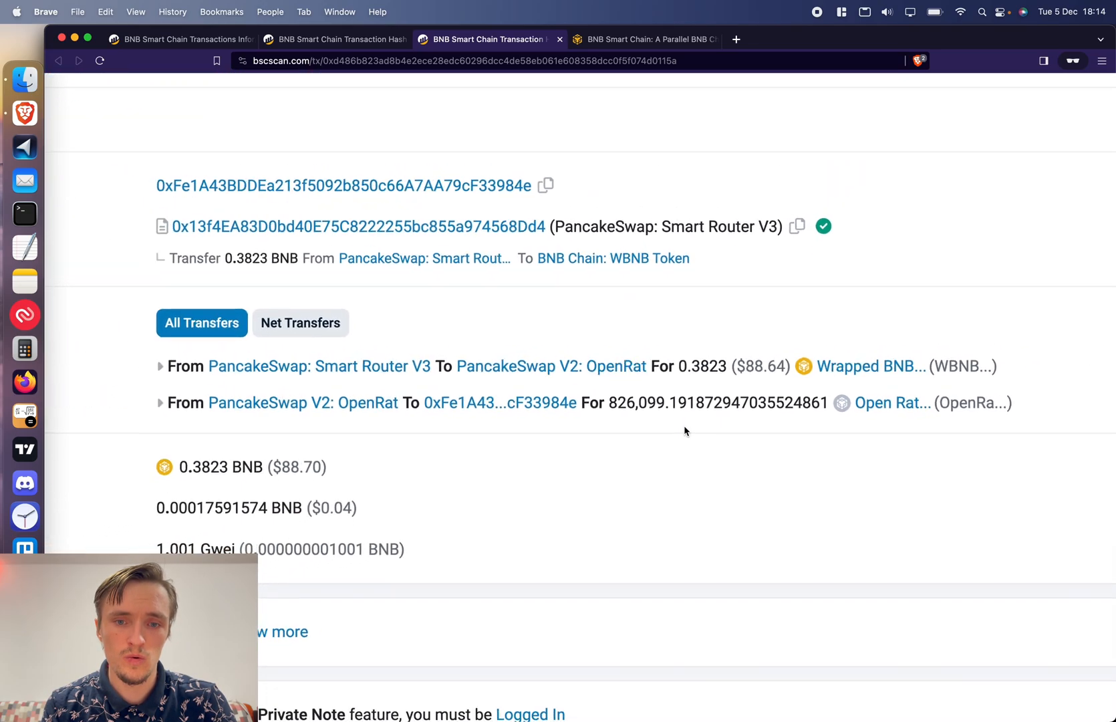
mouse_move(860, 367)
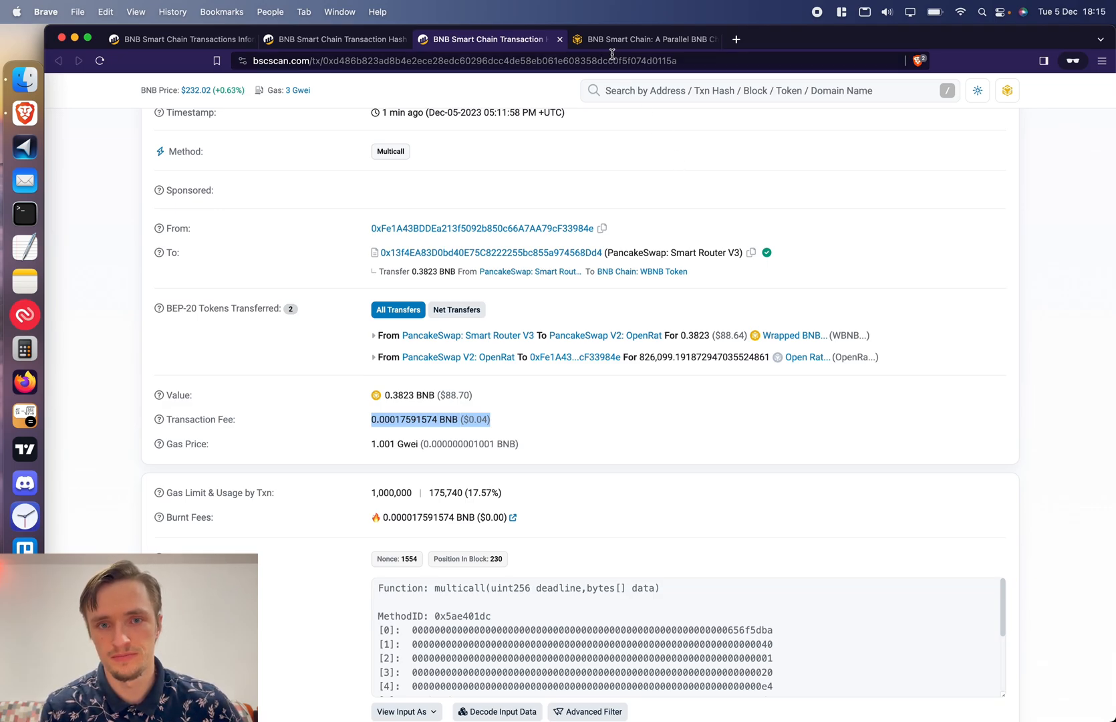
click(333, 39)
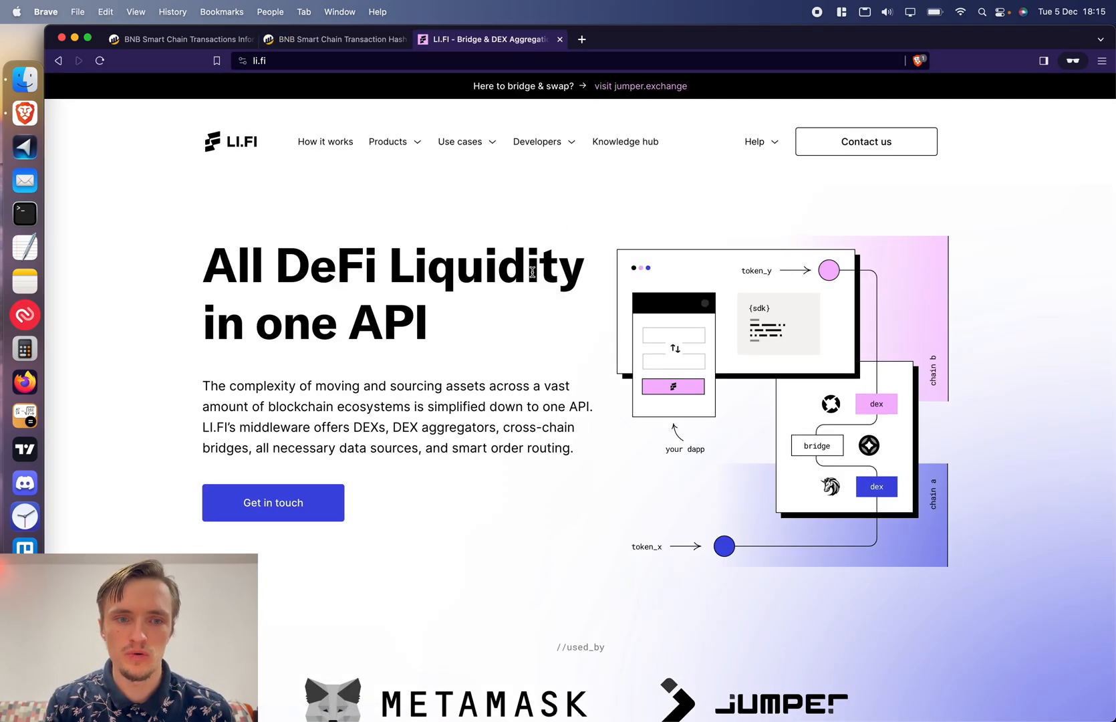
Step: Scroll through LI.FI's supported chains and partners sections, then close the site
scroll(down, 3)
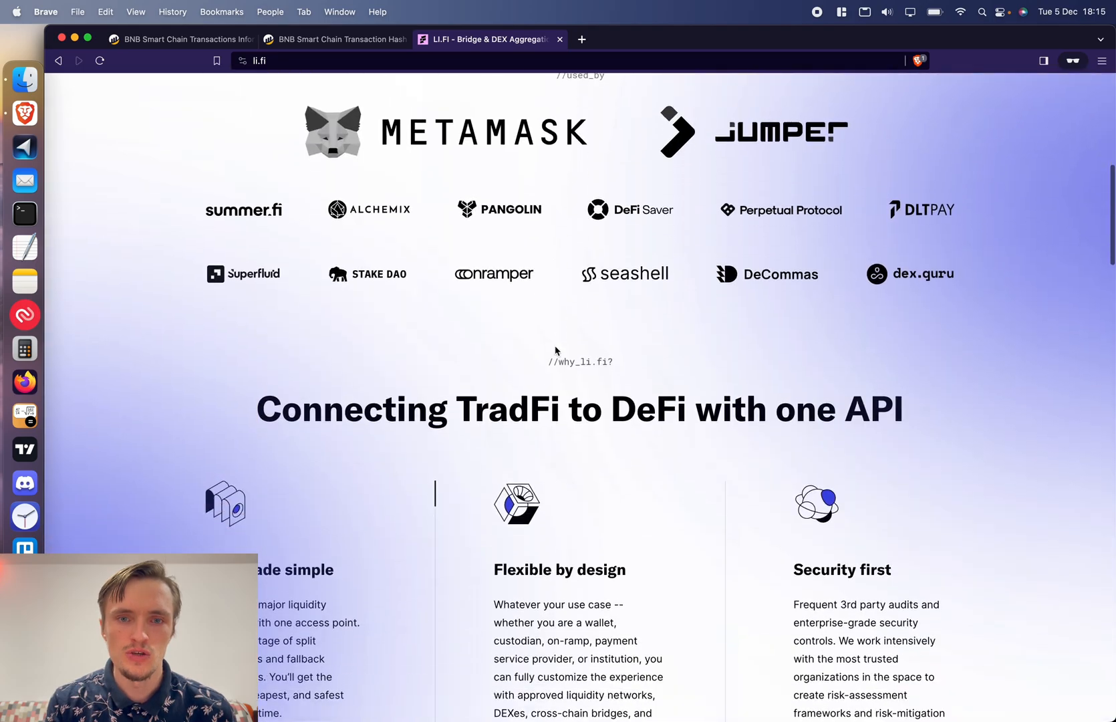
scroll(down, 3)
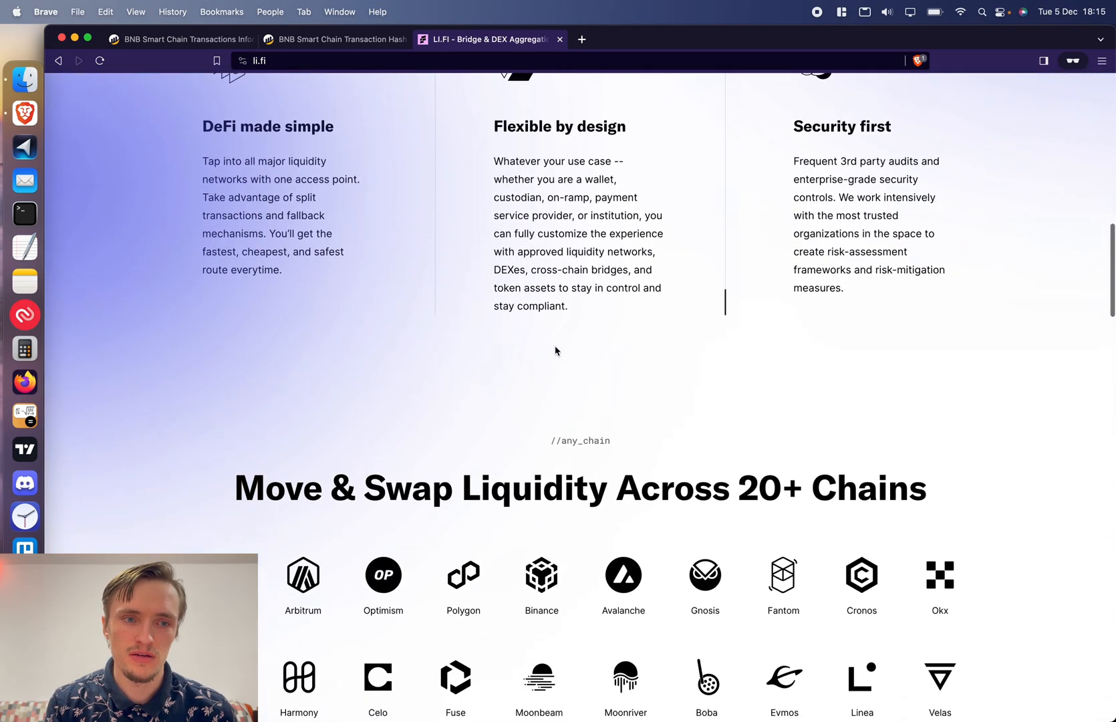
scroll(down, 3)
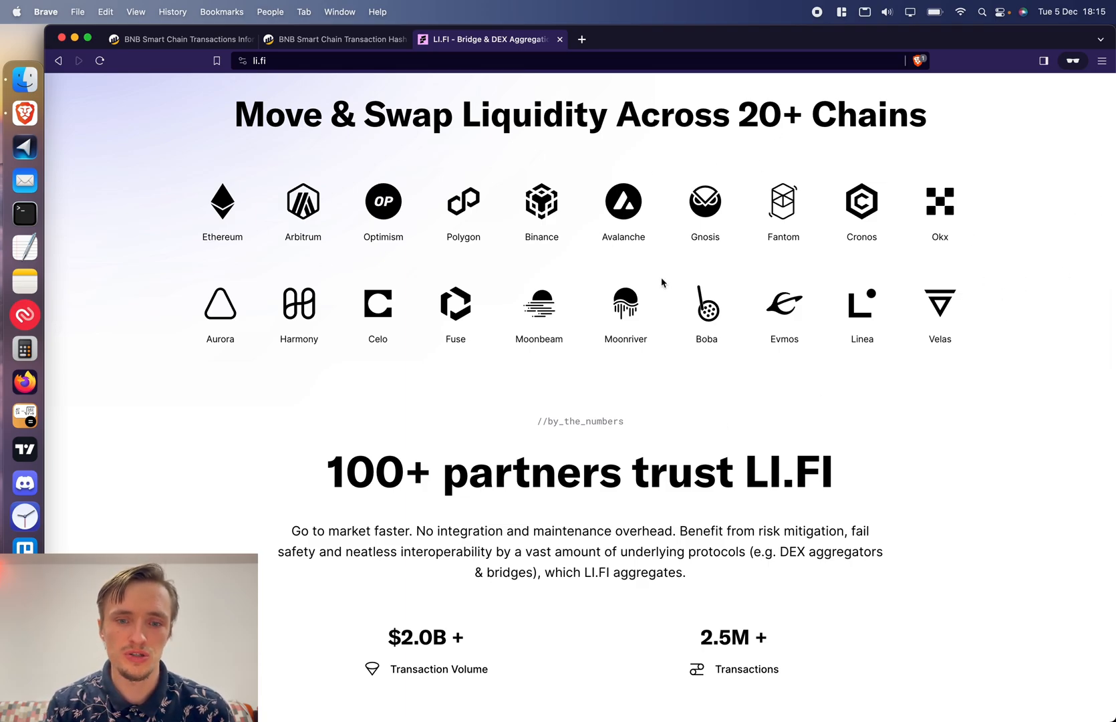
click(333, 39)
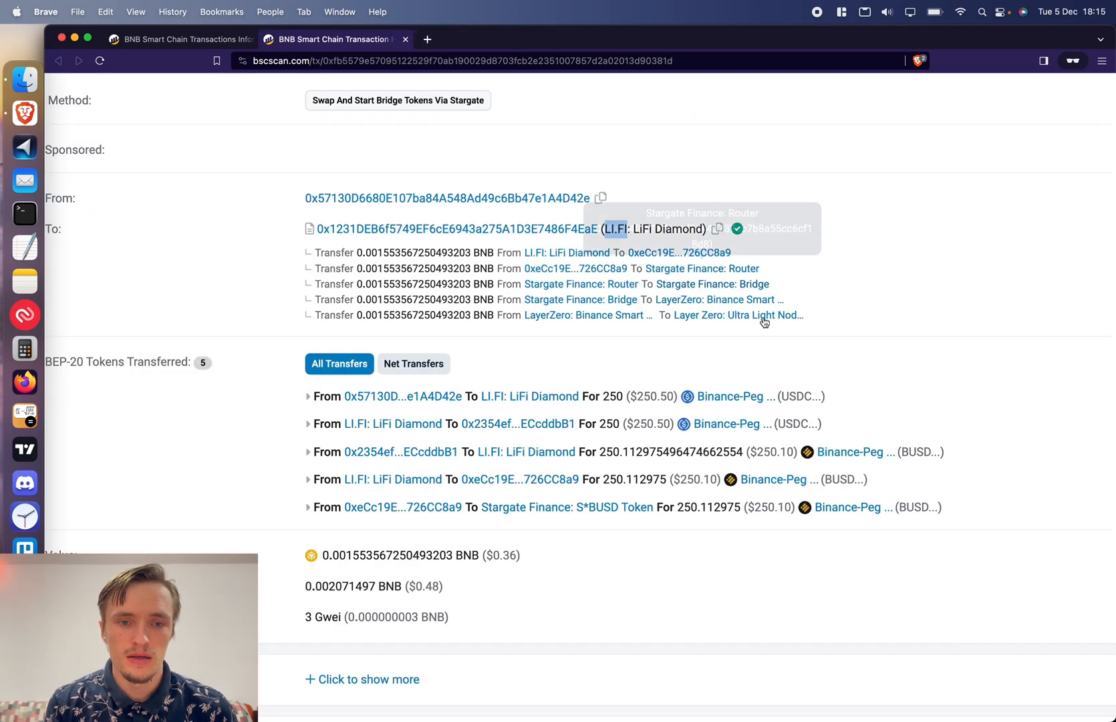
Step: Scroll through the 250 USDC Stargate bridge transaction's To transfers and BEP-20 token transfers
scroll(down, 3)
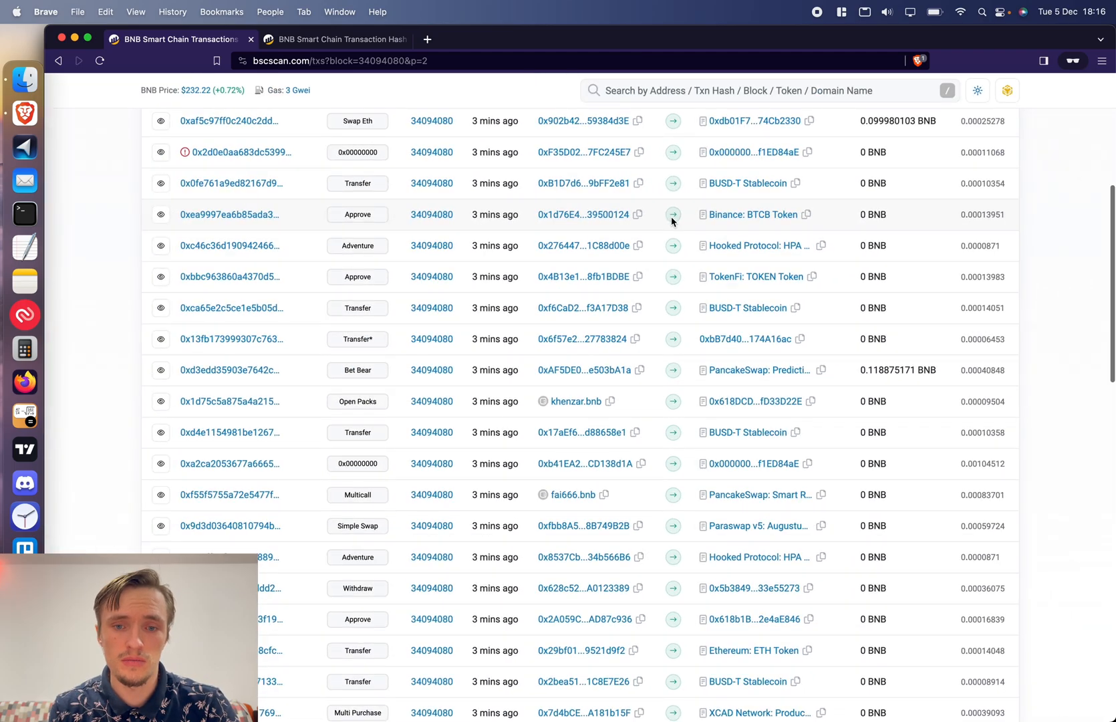
Step: Scroll page 2 of the block's transactions down to the Bet Bear, Simple Swap and Router v2 rows
scroll(down, 3)
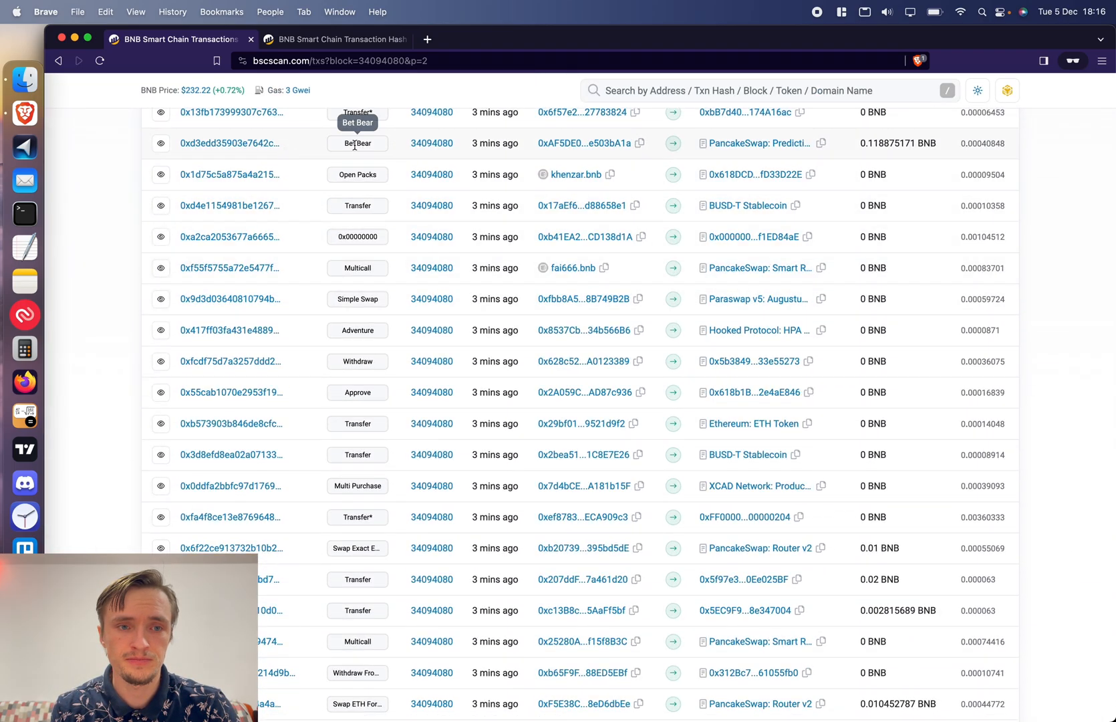
mouse_move(132, 137)
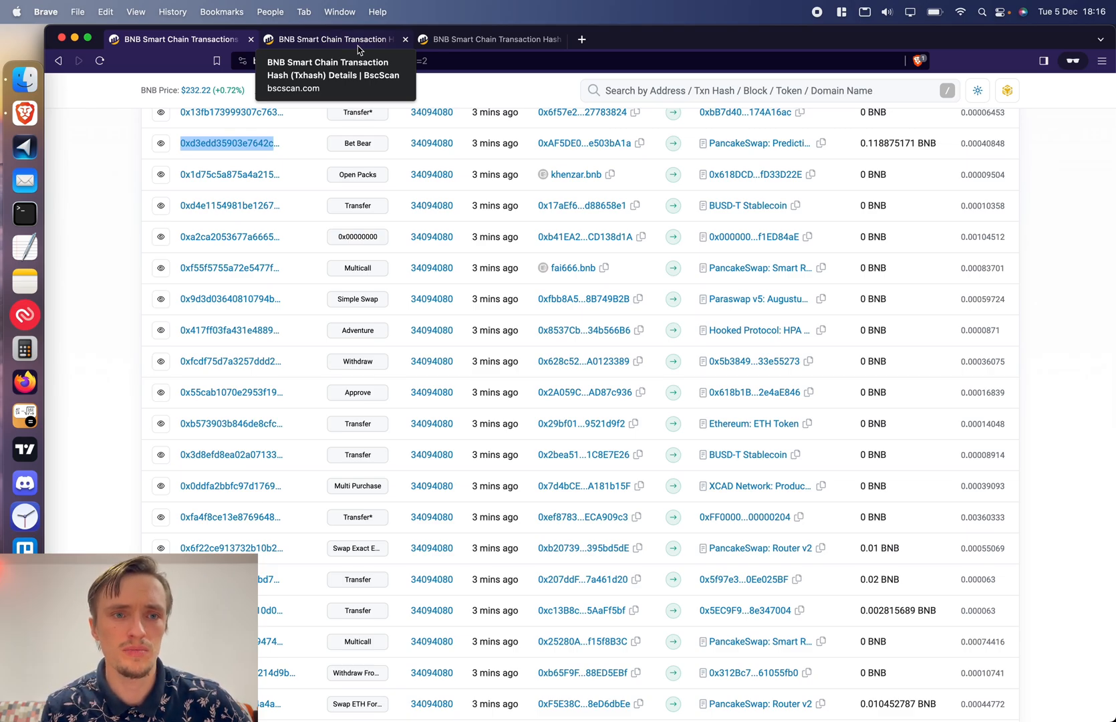
click(229, 143)
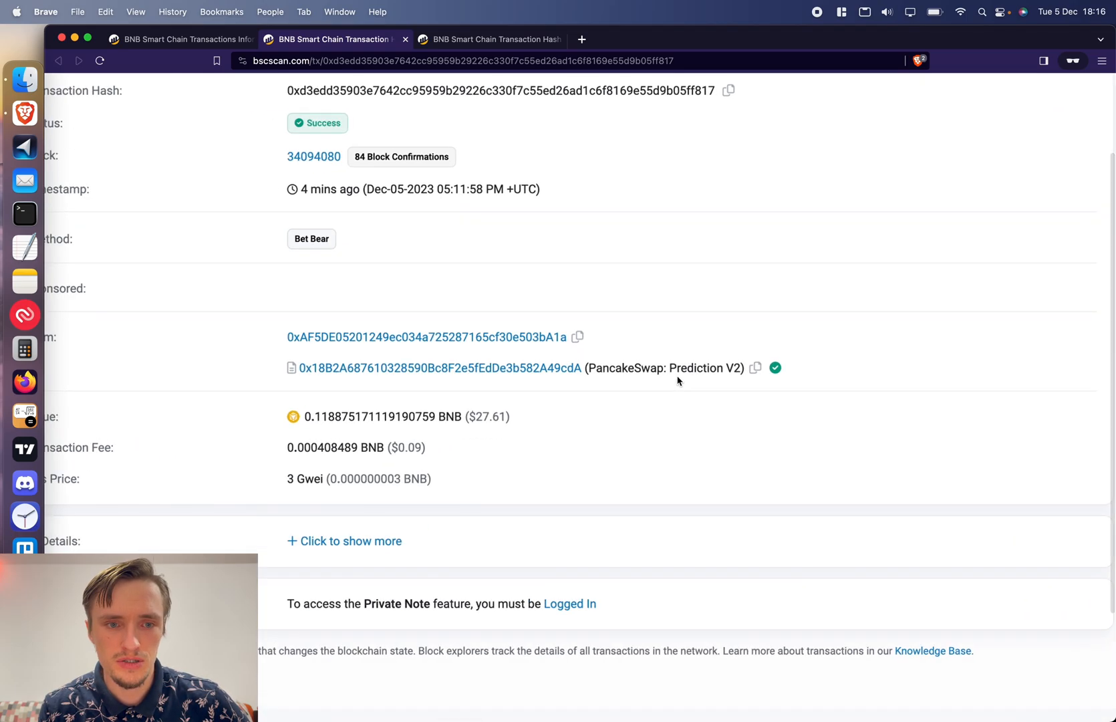
scroll(down, 3)
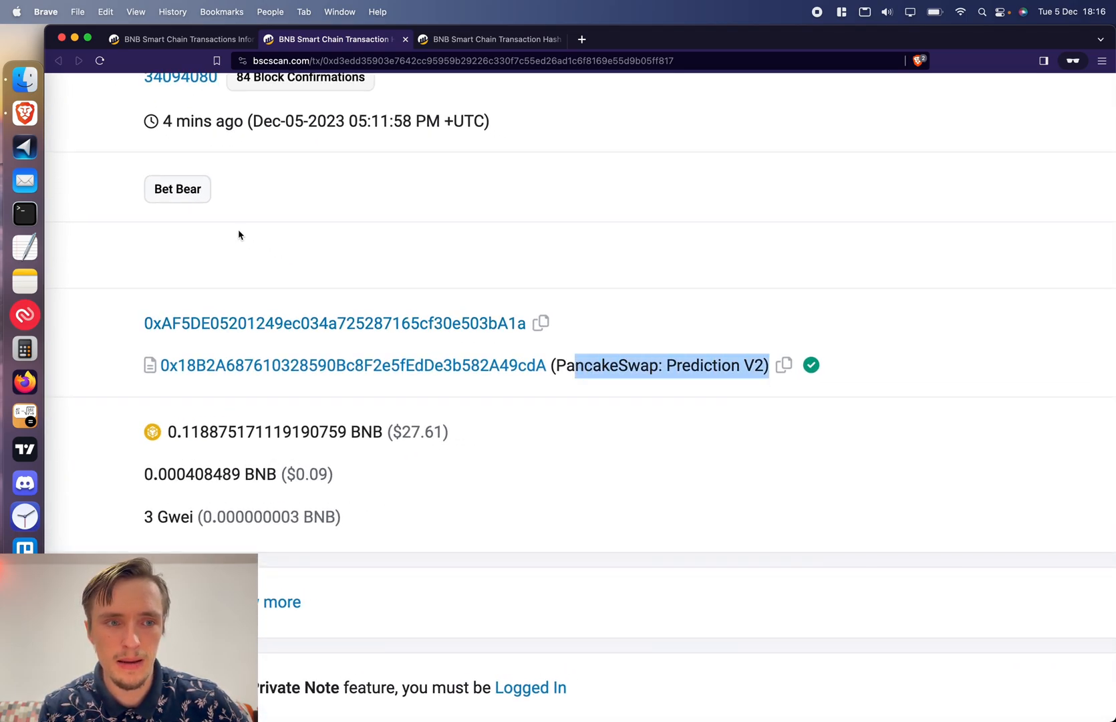
mouse_move(176, 189)
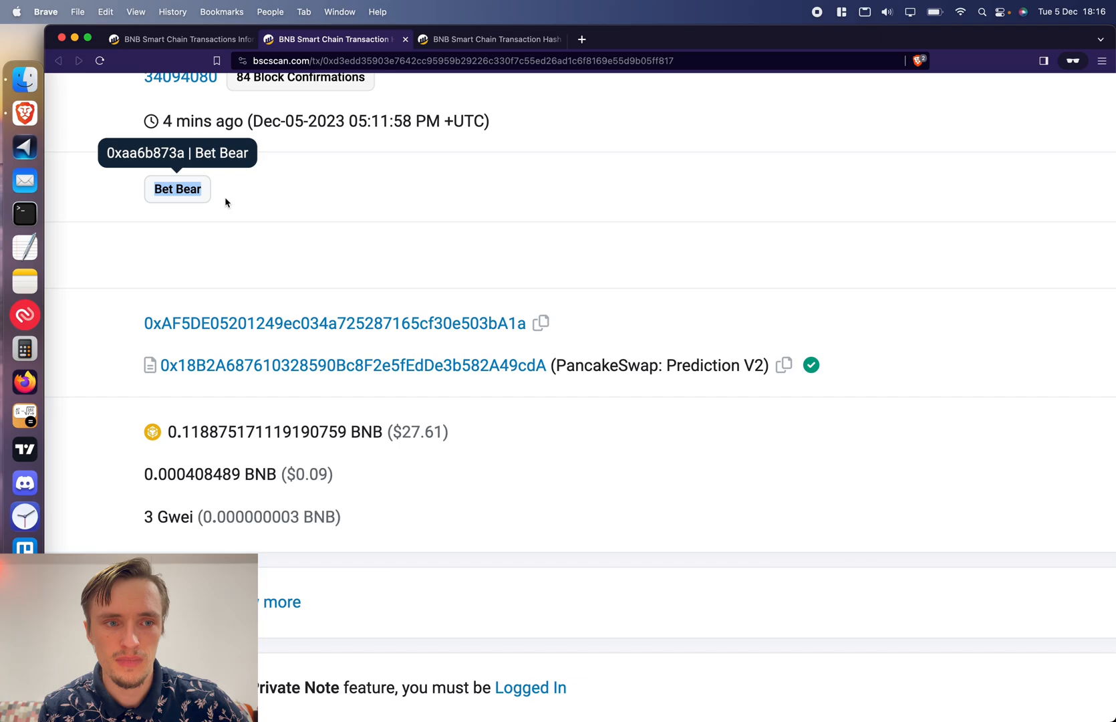
scroll(down, 3)
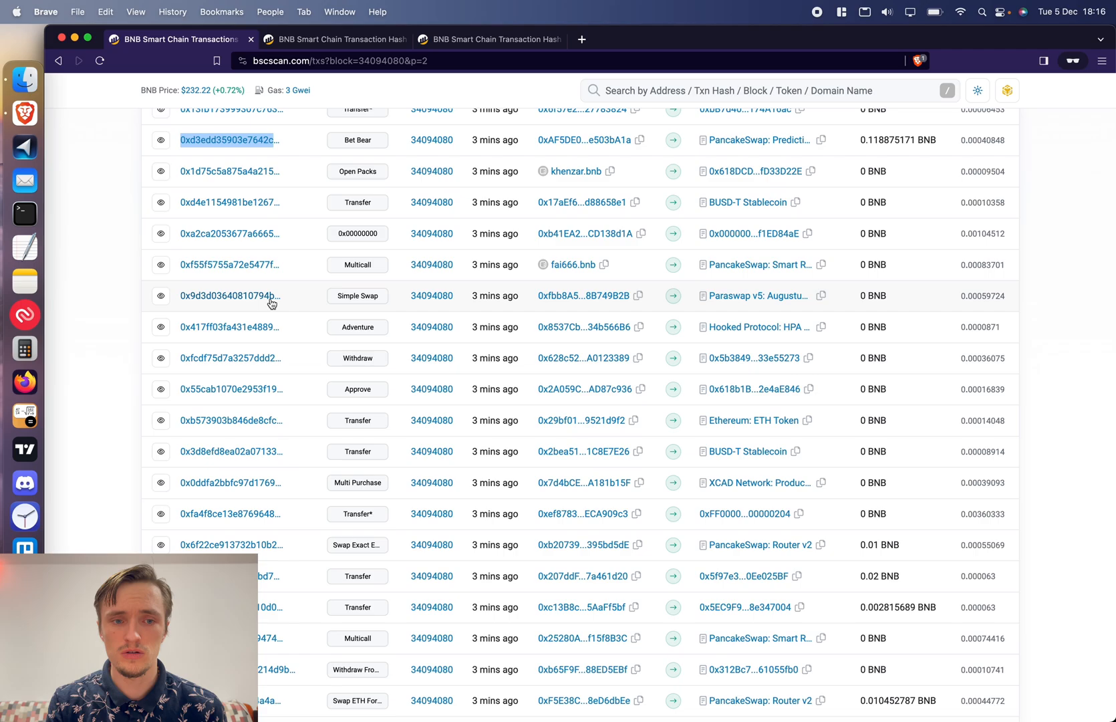
Step: Put the Paraswap Simple Swap transaction in a new tab from its hash's link menu
right_click(229, 295)
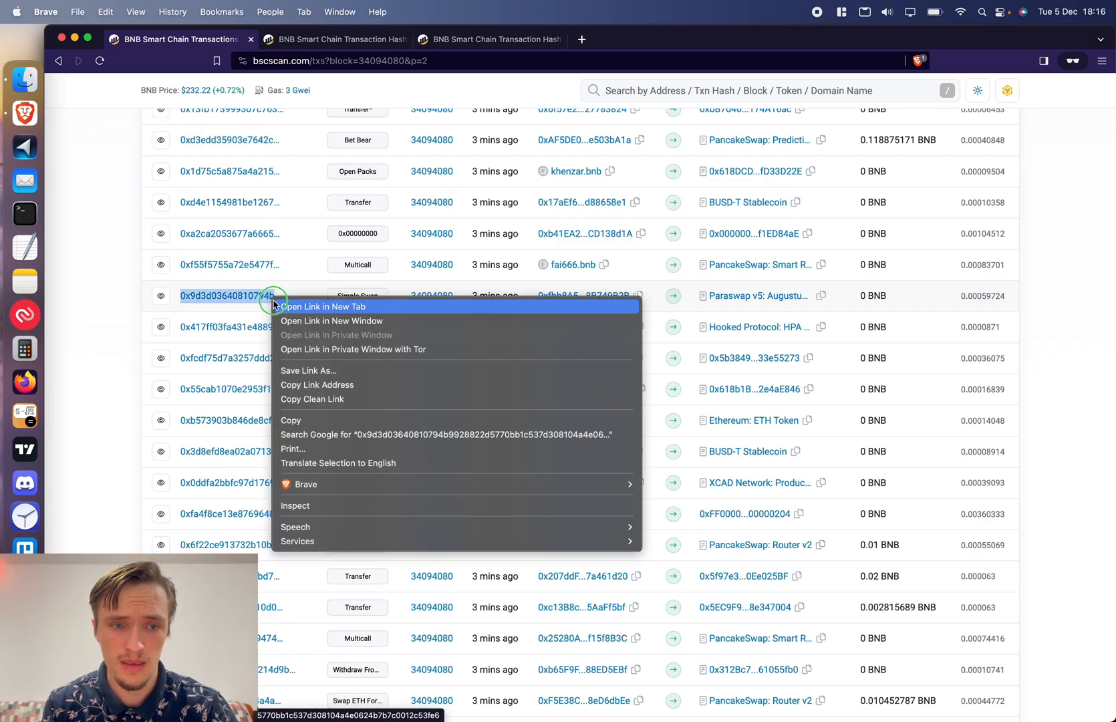
click(323, 306)
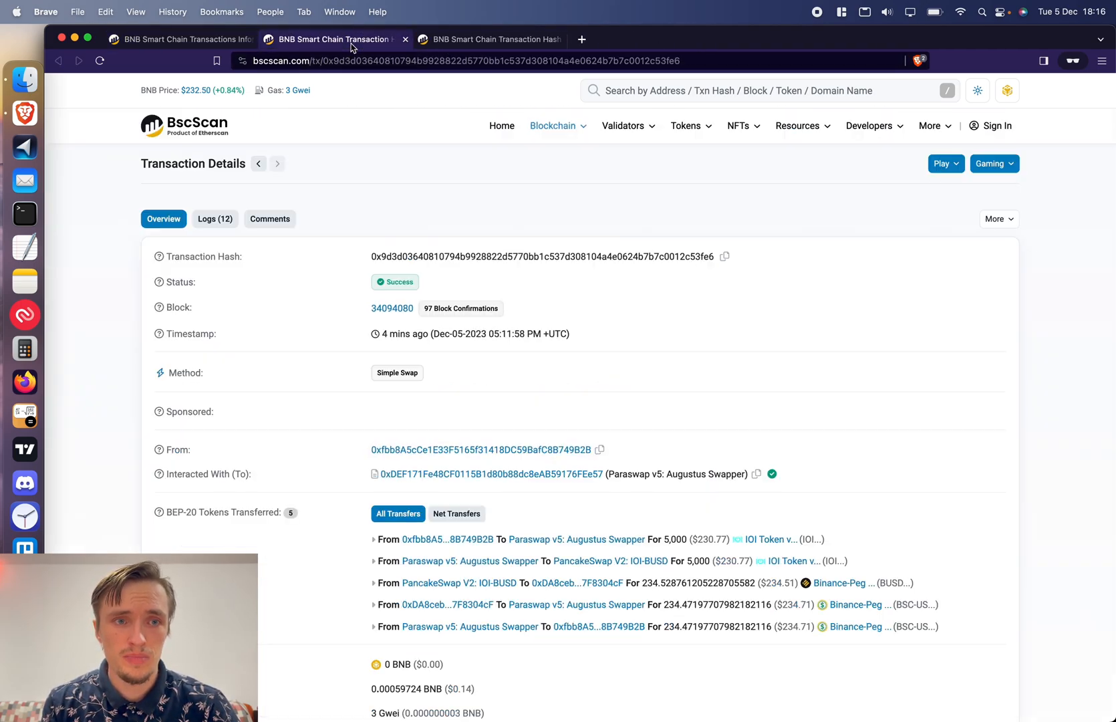
scroll(down, 3)
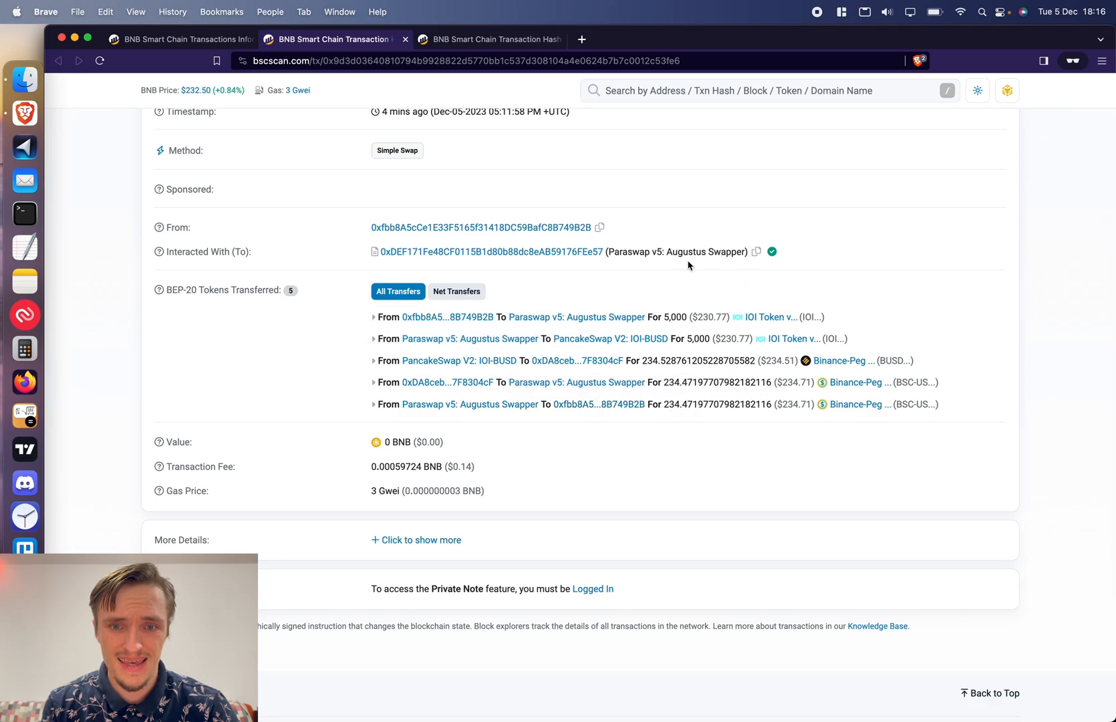
mouse_move(817, 434)
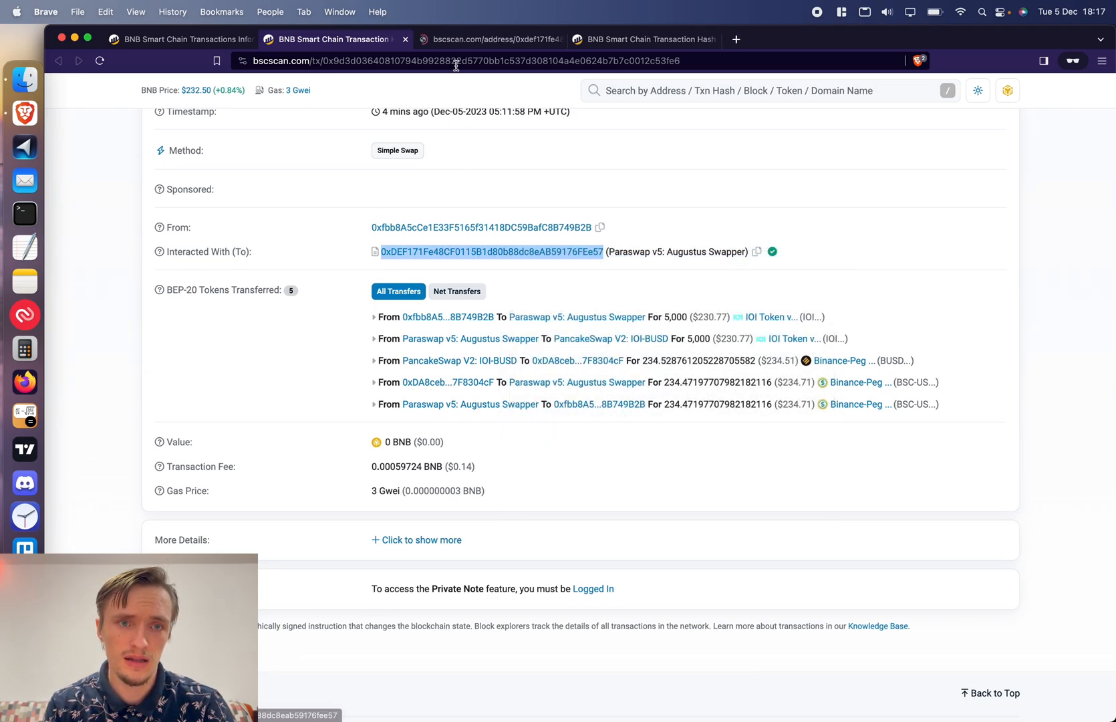
Step: On the Paraswap v5: Augustus Swapper page, check its most recent Simple Swap and return to its transaction list
click(490, 251)
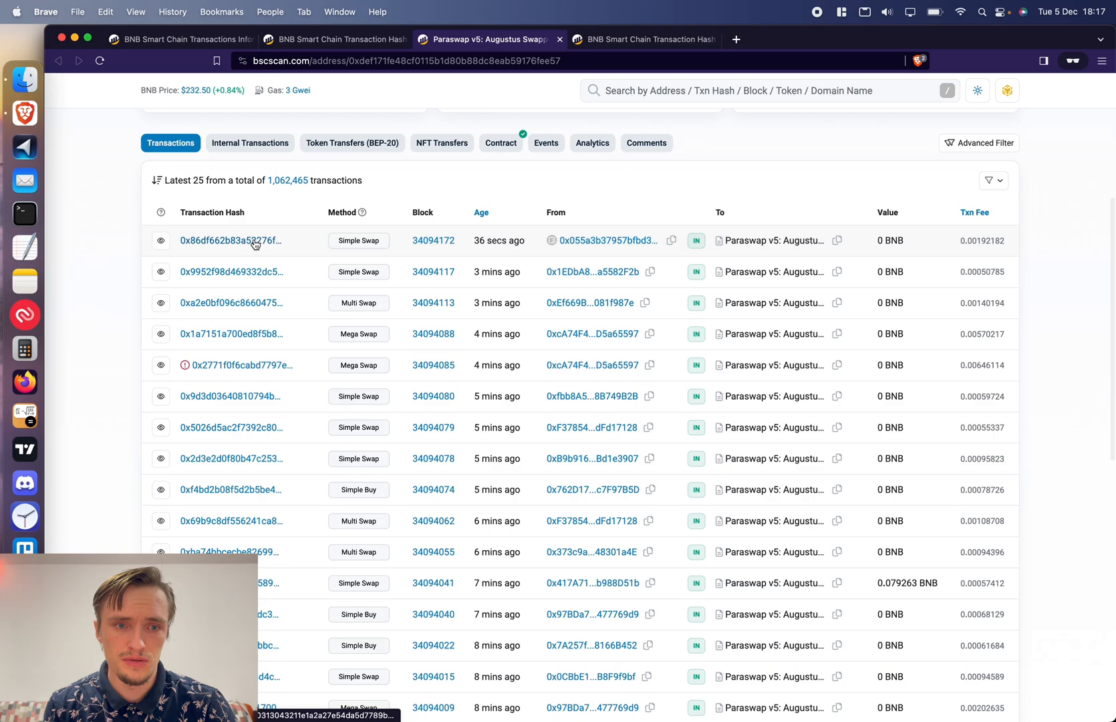
click(228, 239)
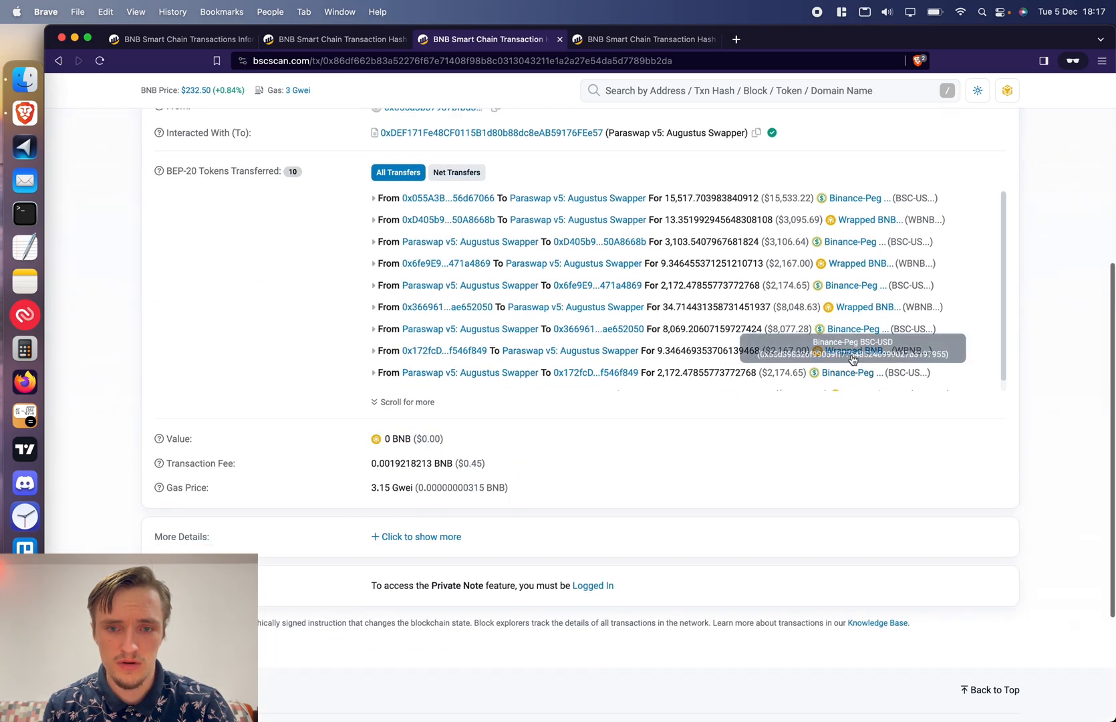
click(490, 132)
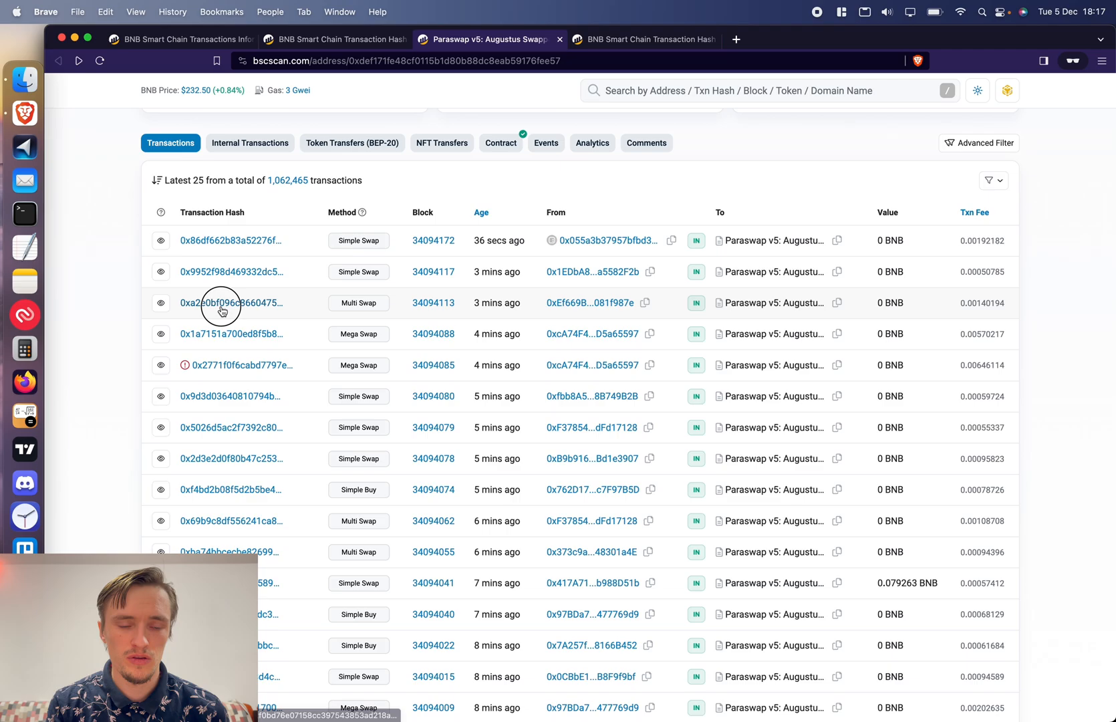
click(231, 302)
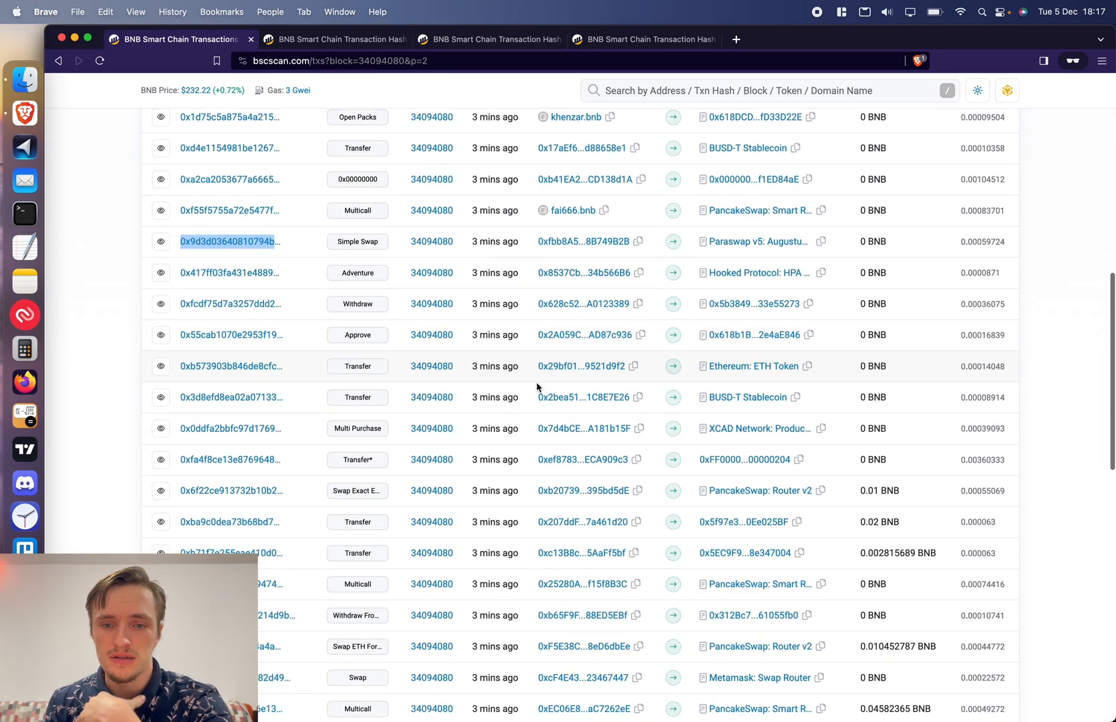
Step: View the PancakeSwap Router v2 swap of 0.01 BNB for ~1,303,560 Cyber Safemoon and highlight 'Router v2'
scroll(down, 3)
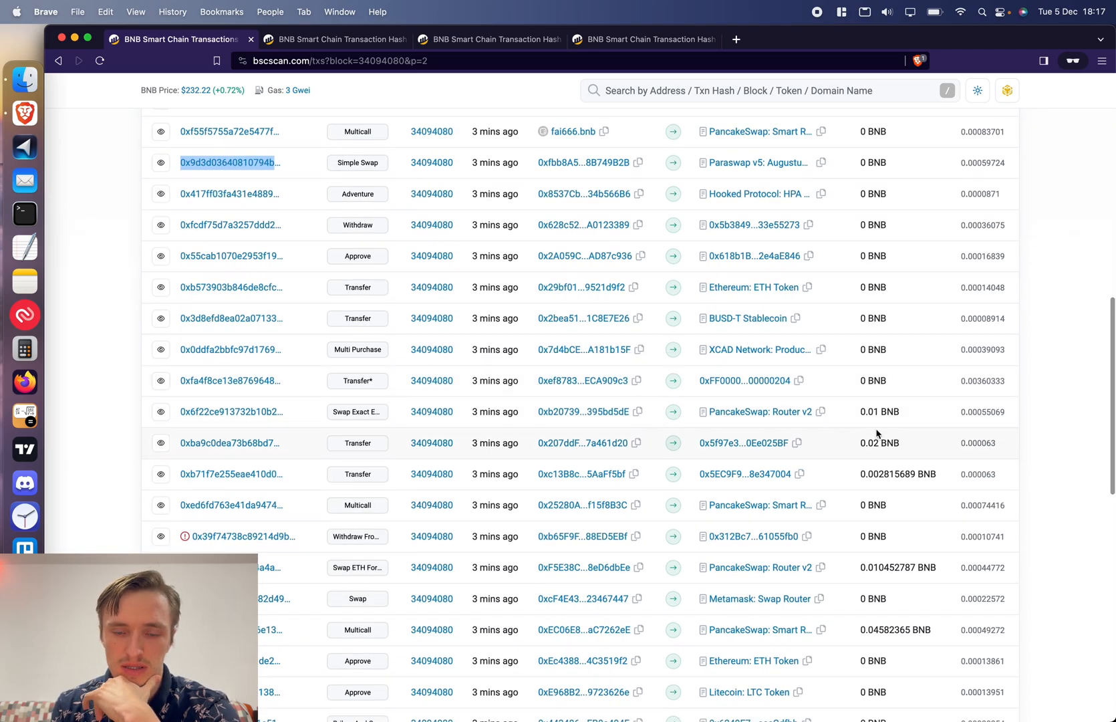
mouse_move(760, 412)
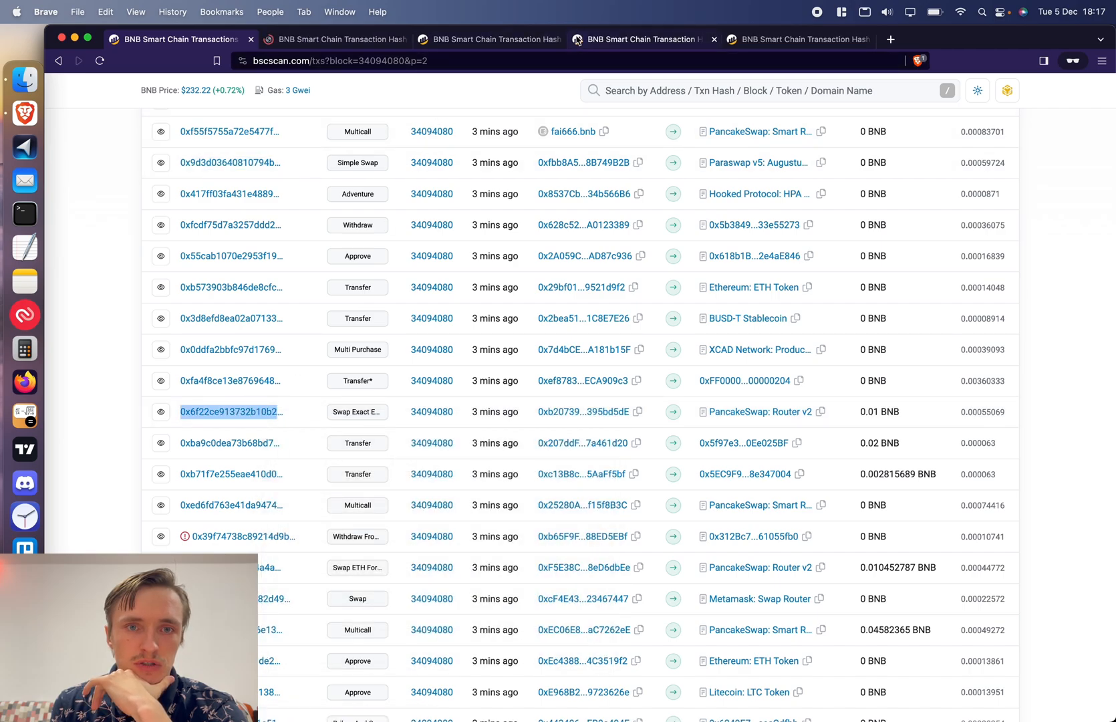
click(230, 411)
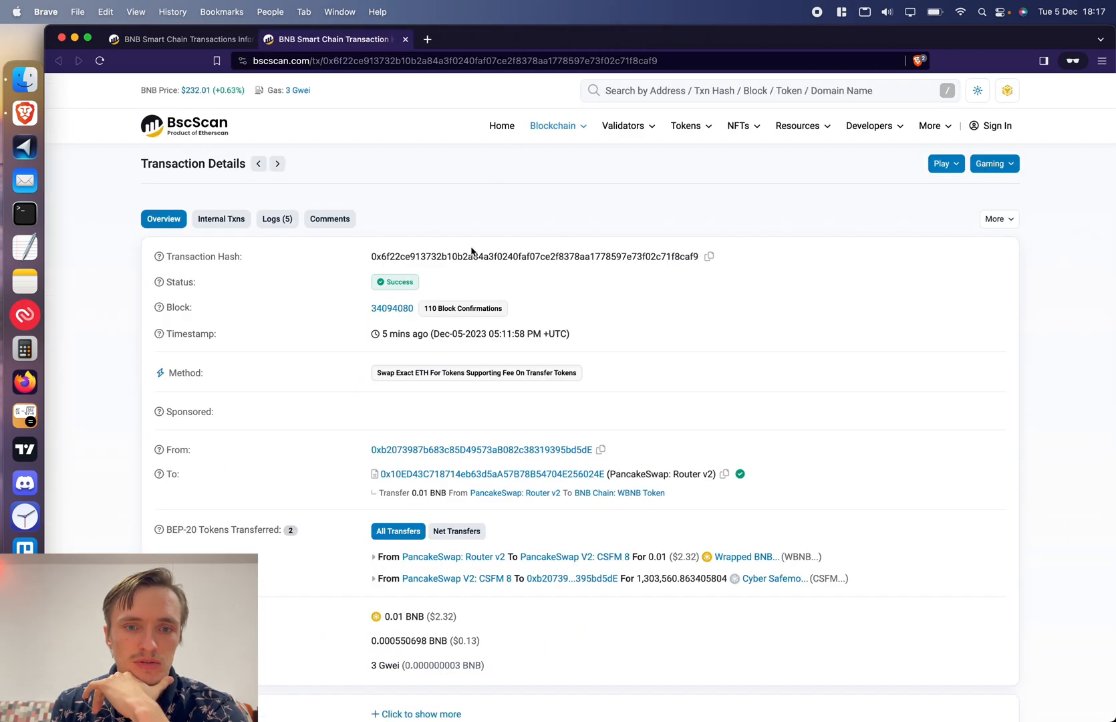
scroll(down, 3)
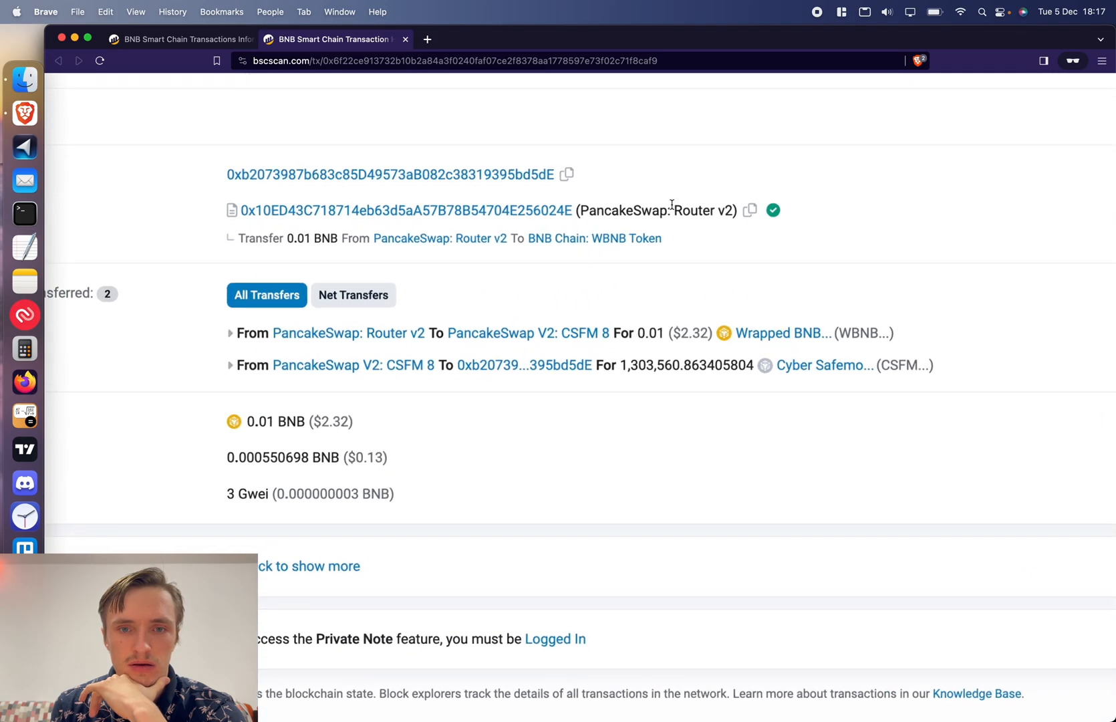
double_click(705, 209)
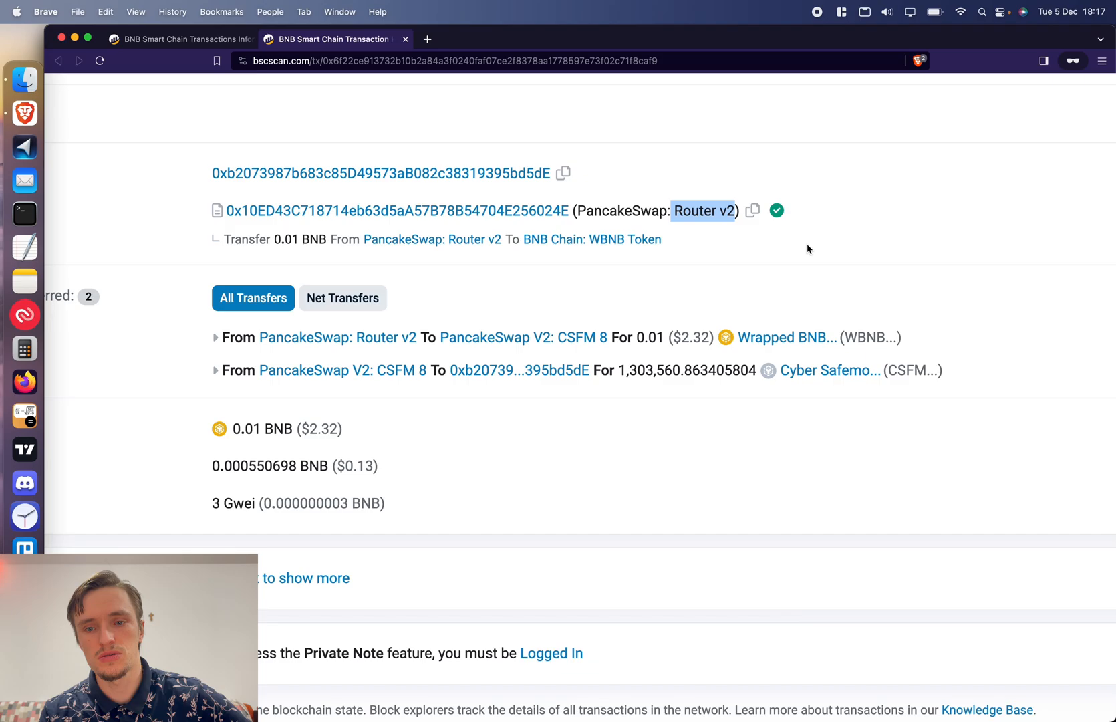
mouse_move(672, 489)
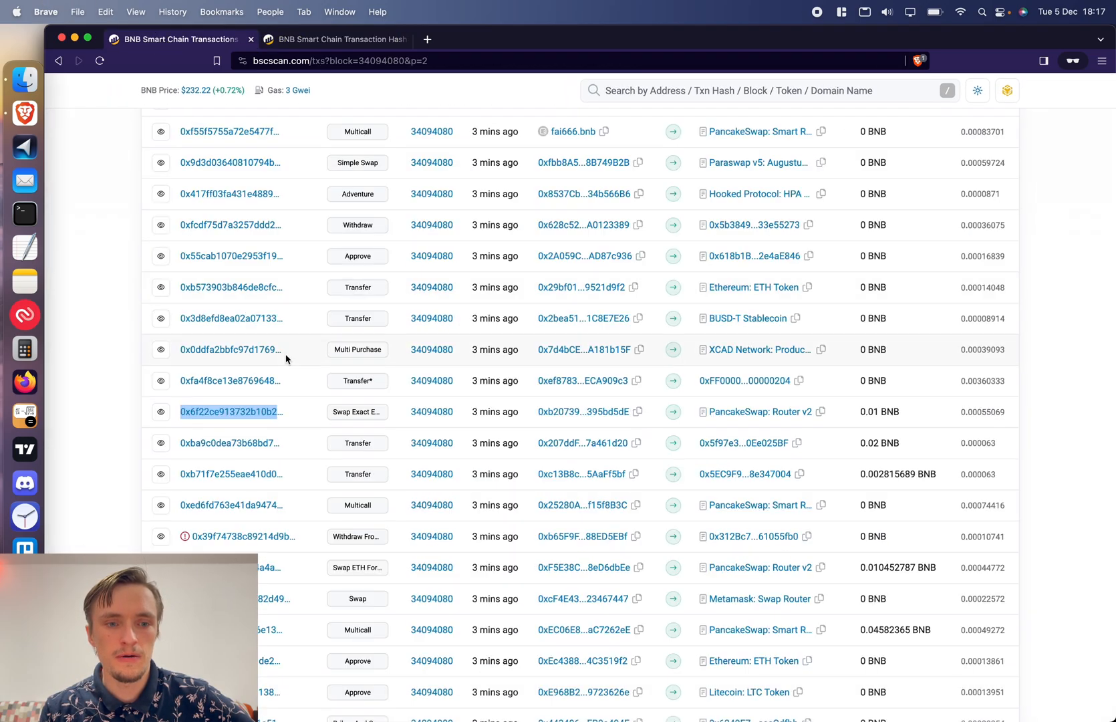
scroll(down, 3)
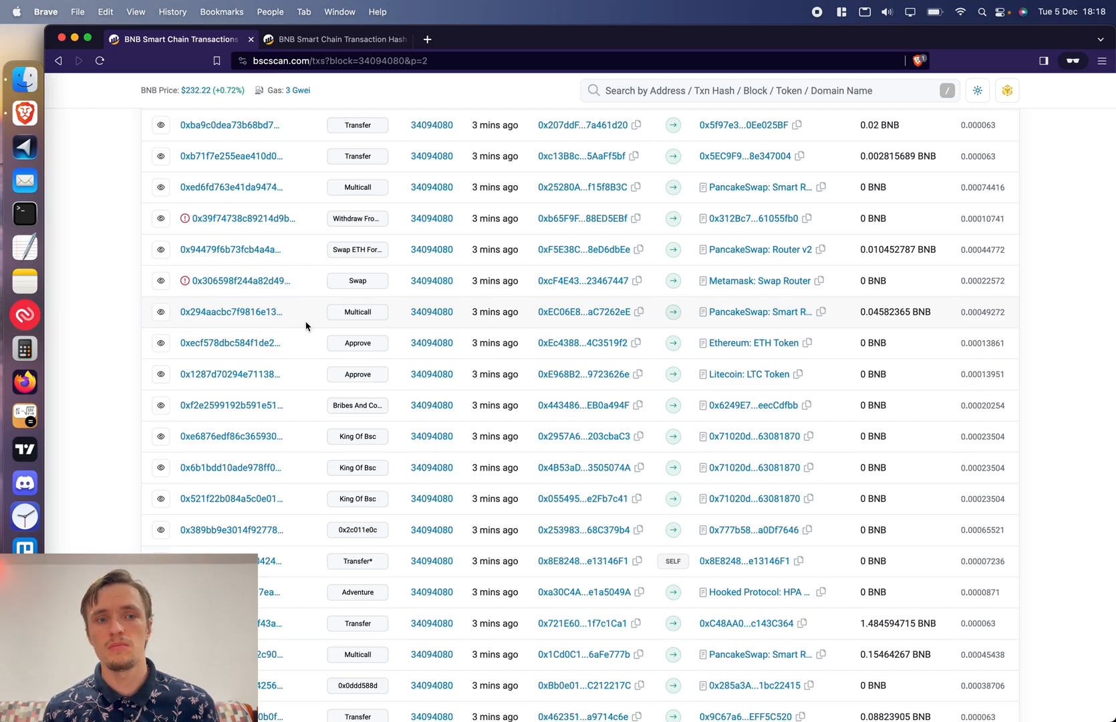
scroll(down, 3)
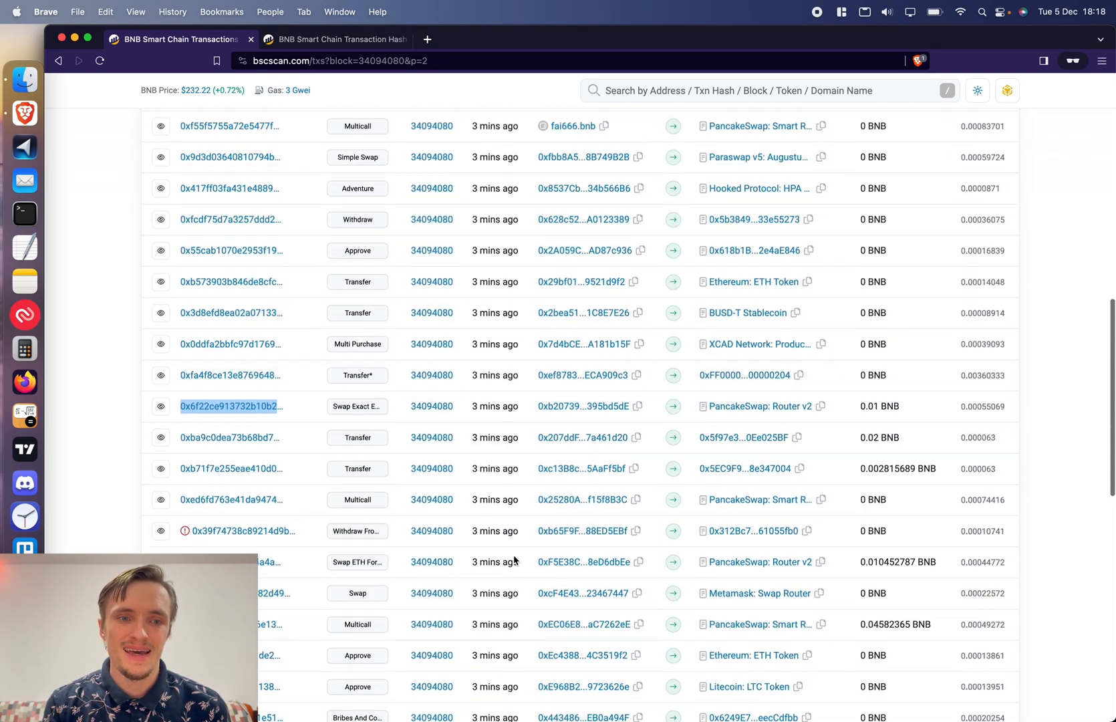
scroll(down, 3)
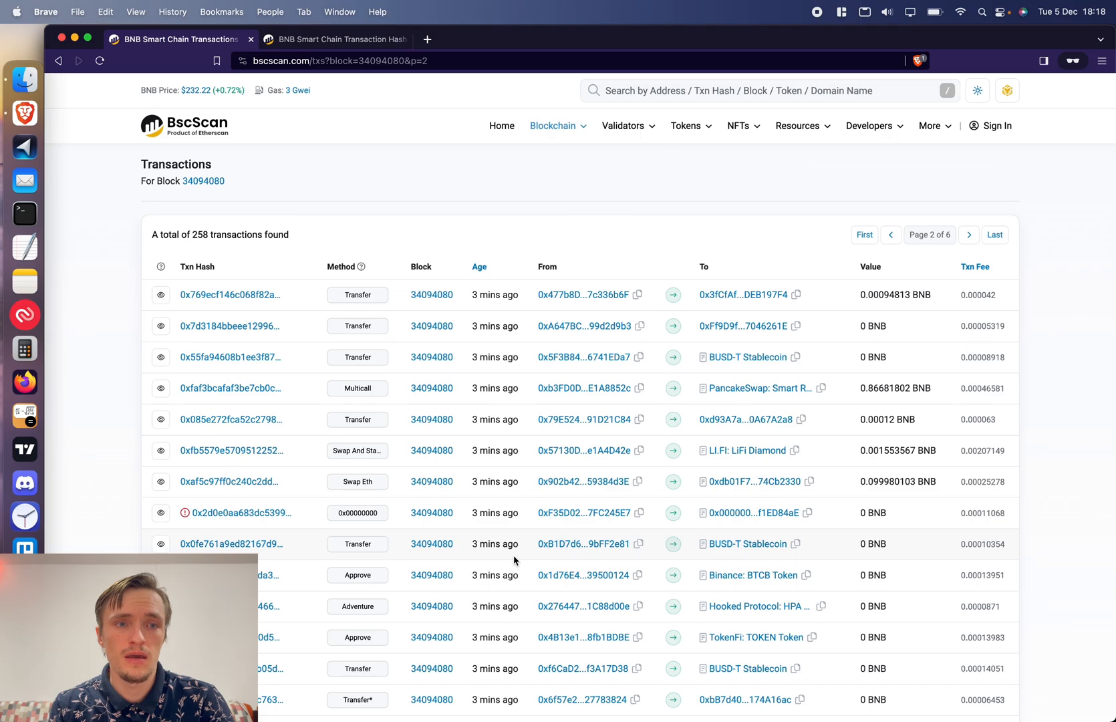
scroll(down, 3)
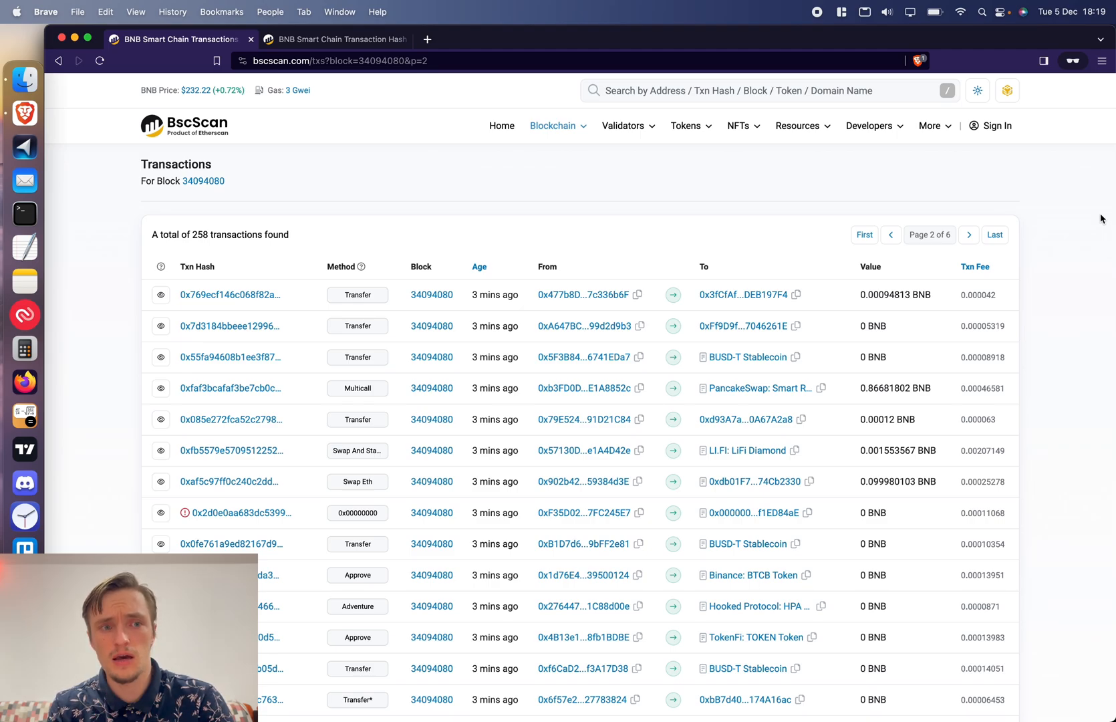
scroll(down, 3)
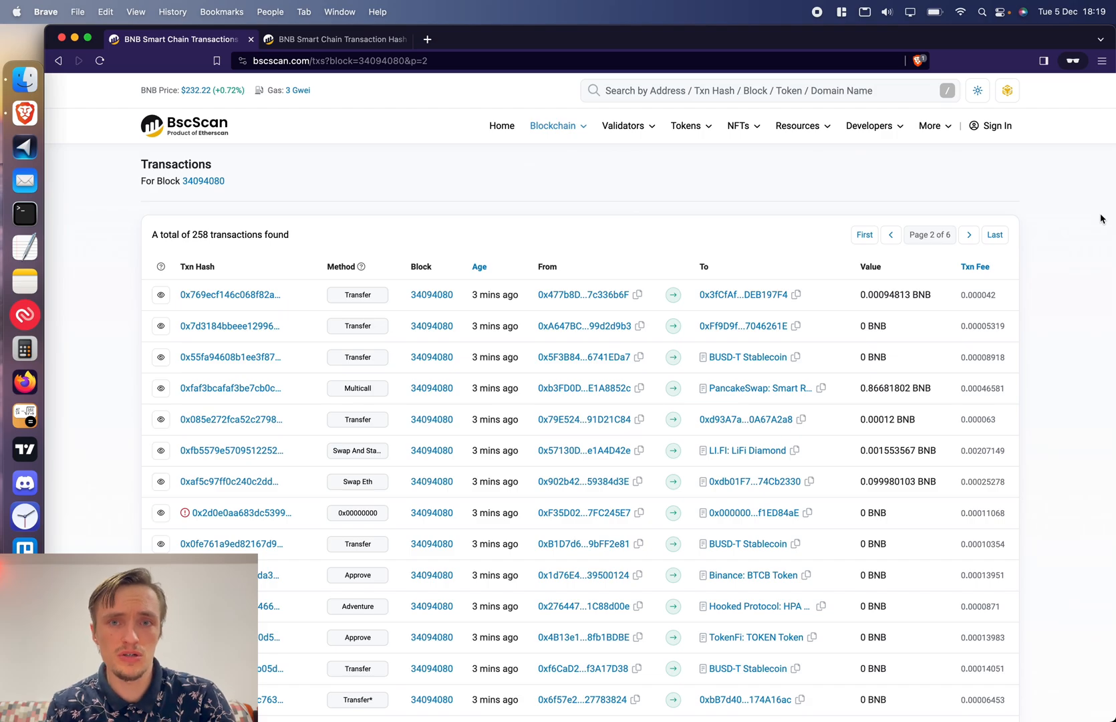
mouse_move(985, 147)
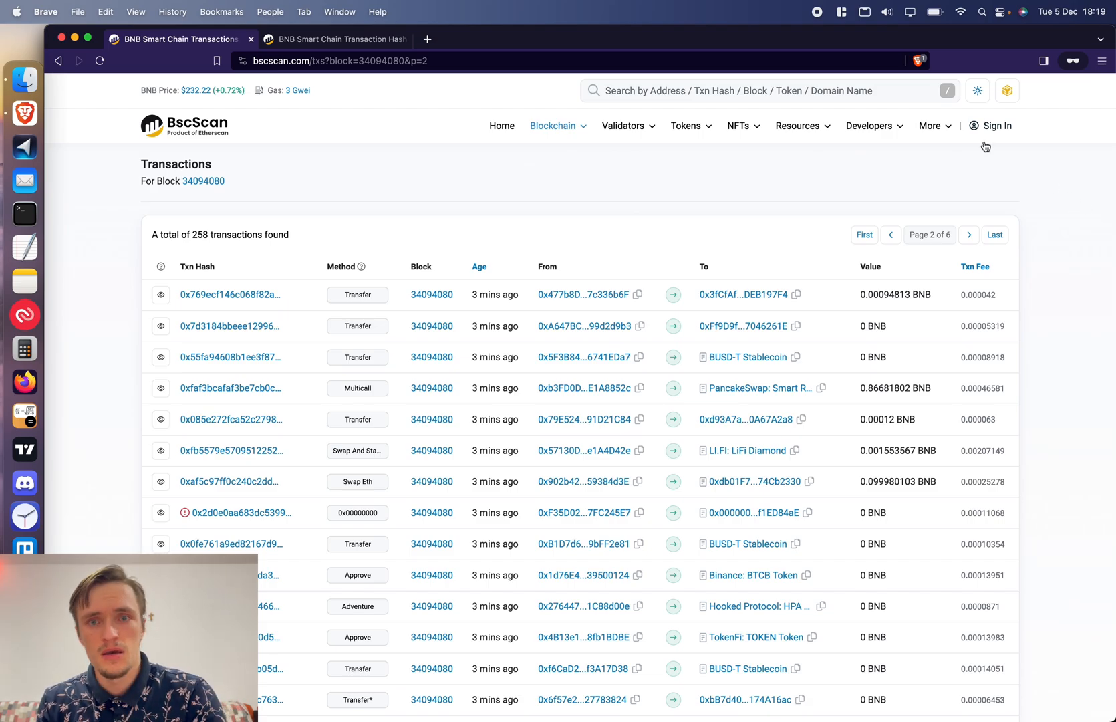